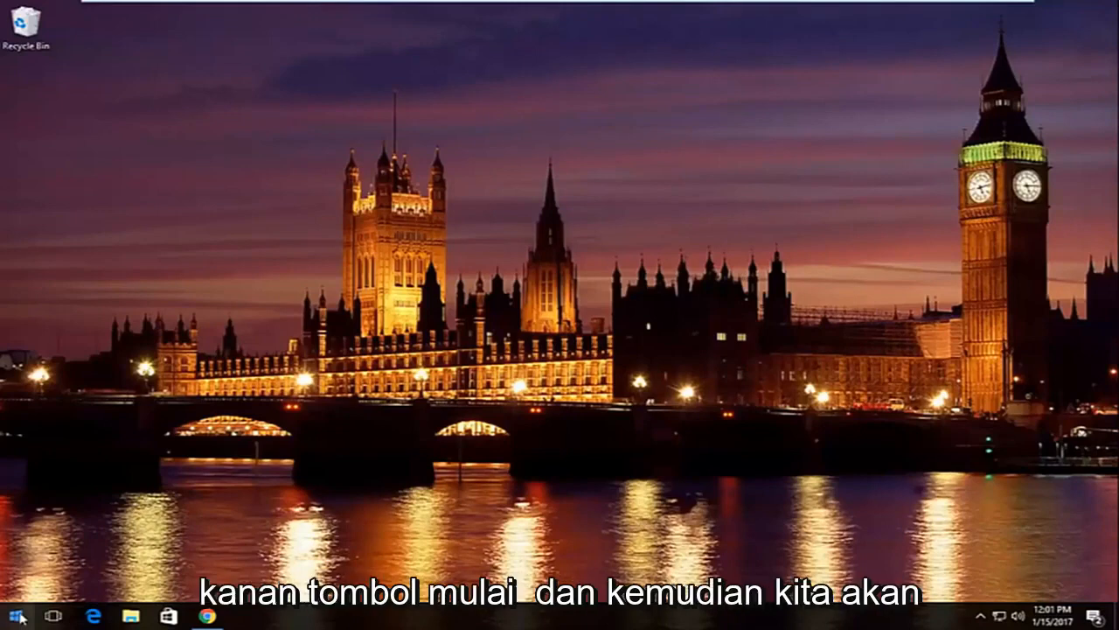
# Launch Command Prompt (Admin) from the Start button's power-user menu.
pyautogui.rightClick(12, 615)
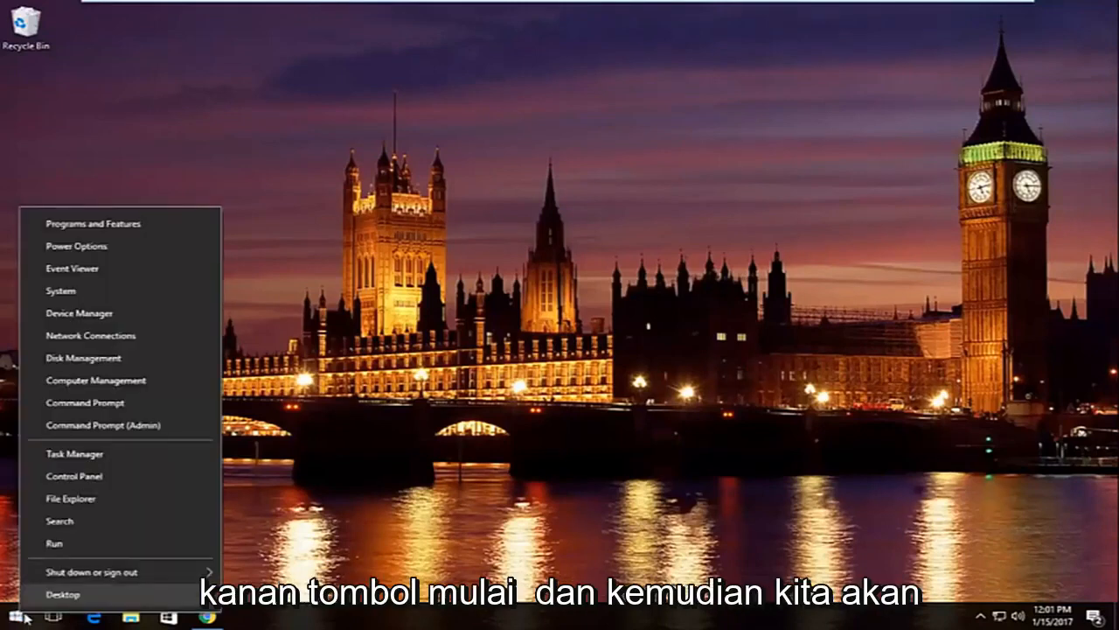
pyautogui.moveTo(79, 425)
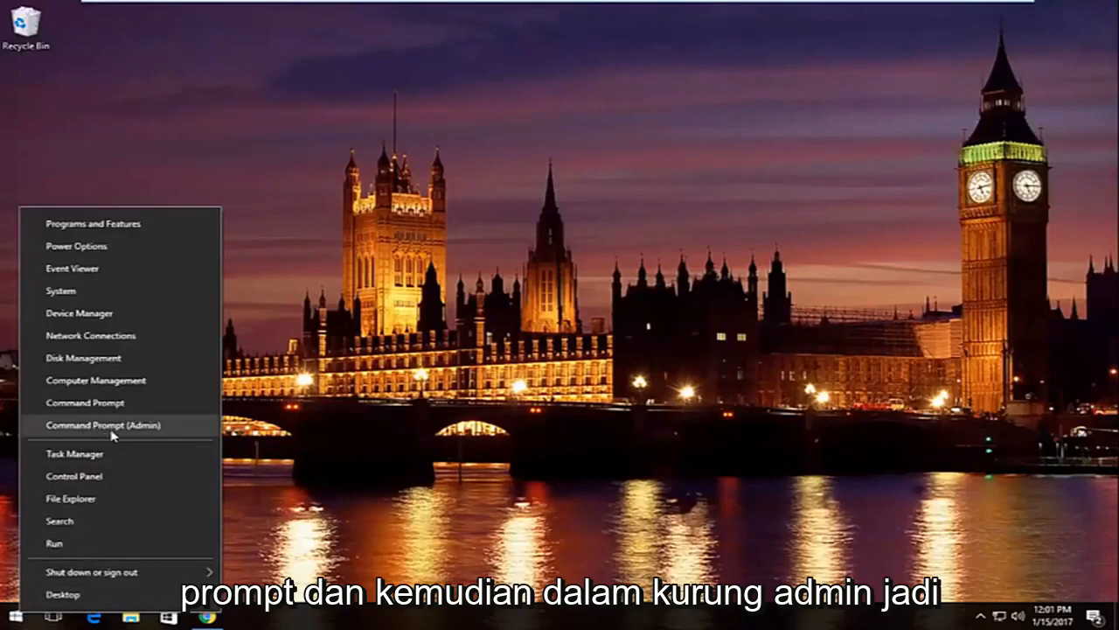
pyautogui.click(98, 425)
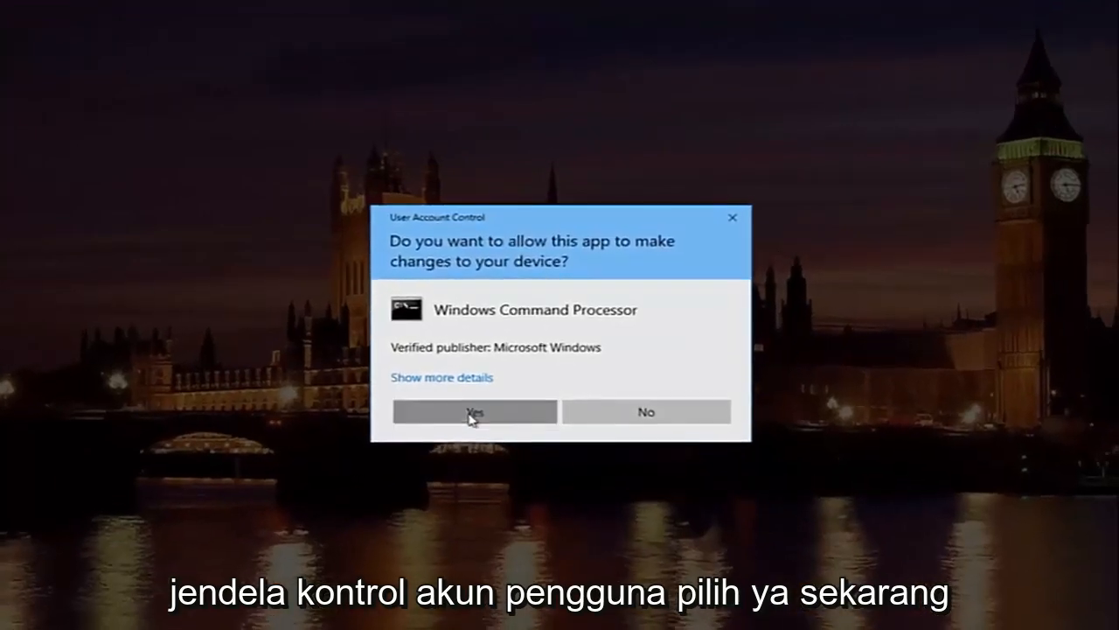
# Approve the UAC prompt and release the IP address with ipconfig /release.
pyautogui.click(475, 411)
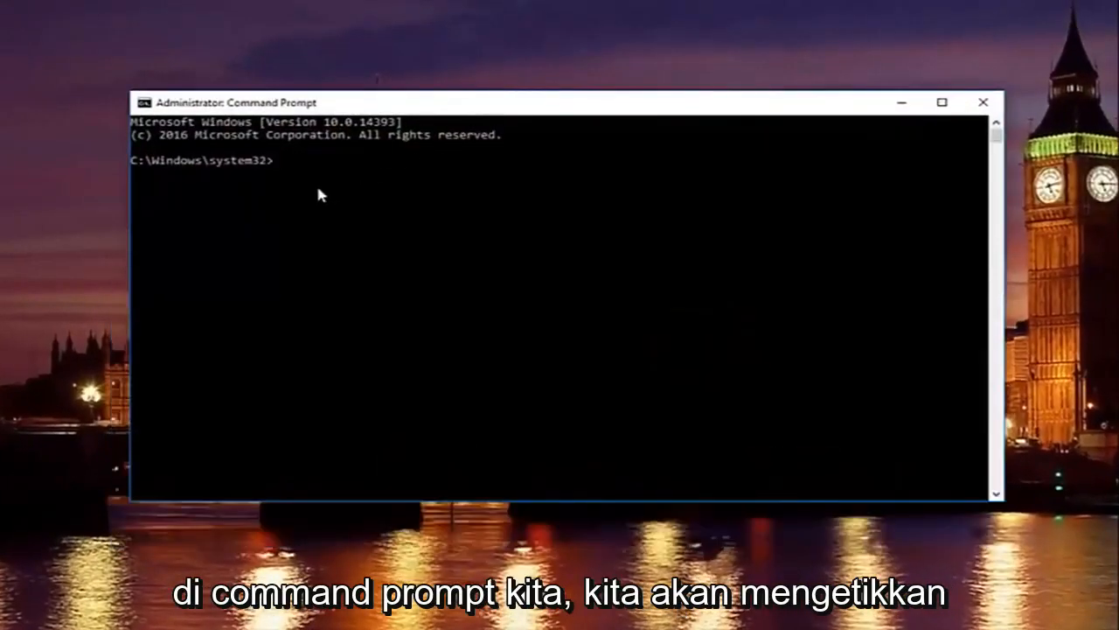
pyautogui.write('ipc')
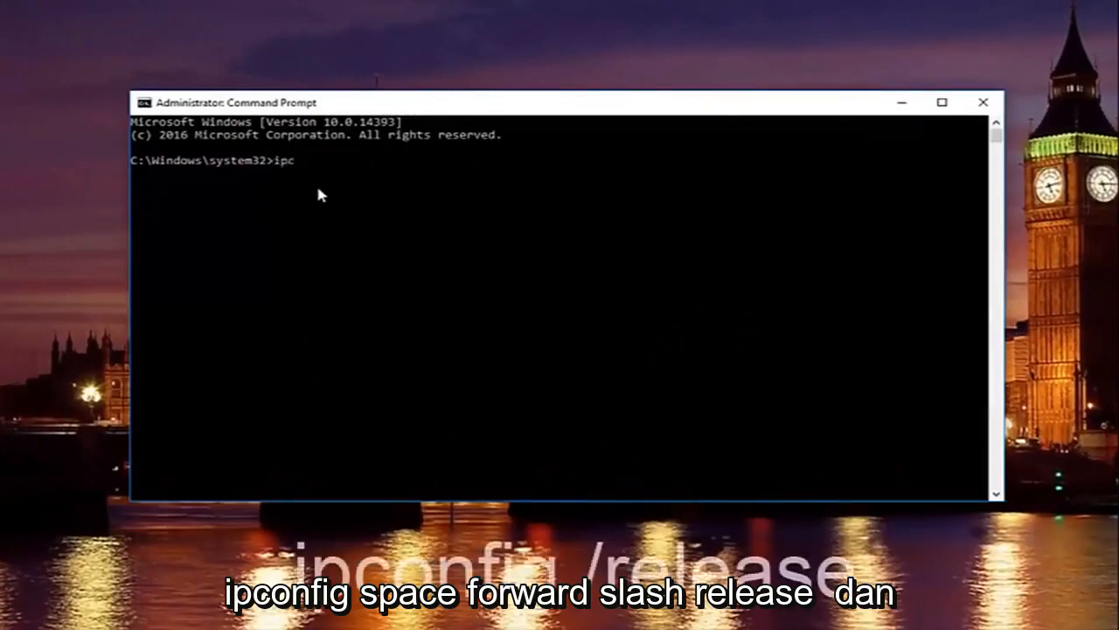
pyautogui.write('onfig /')
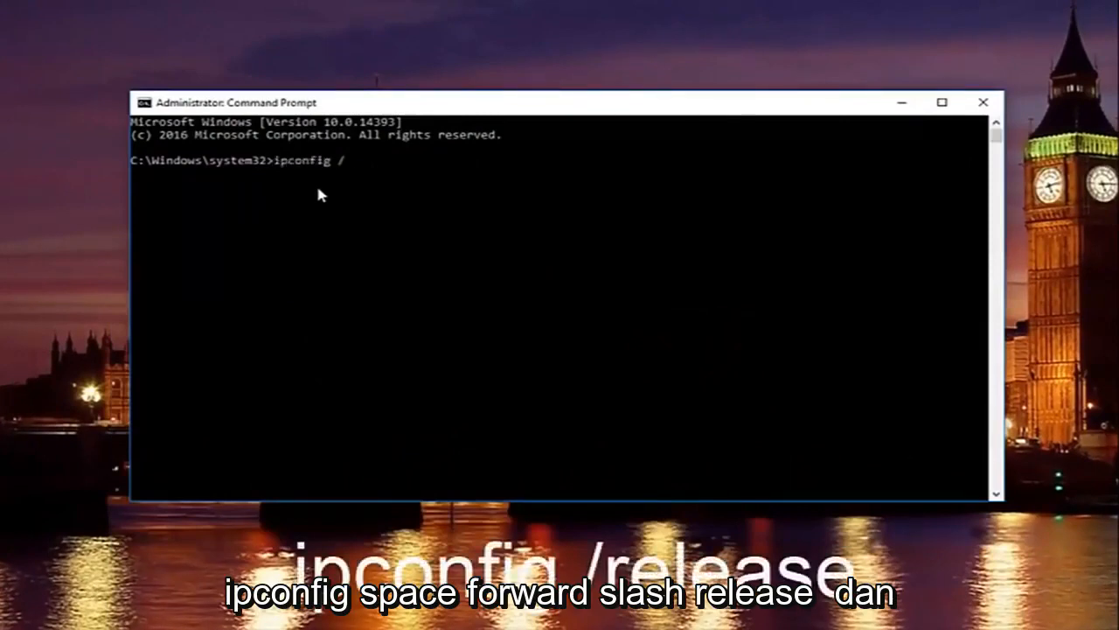
pyautogui.write('release')
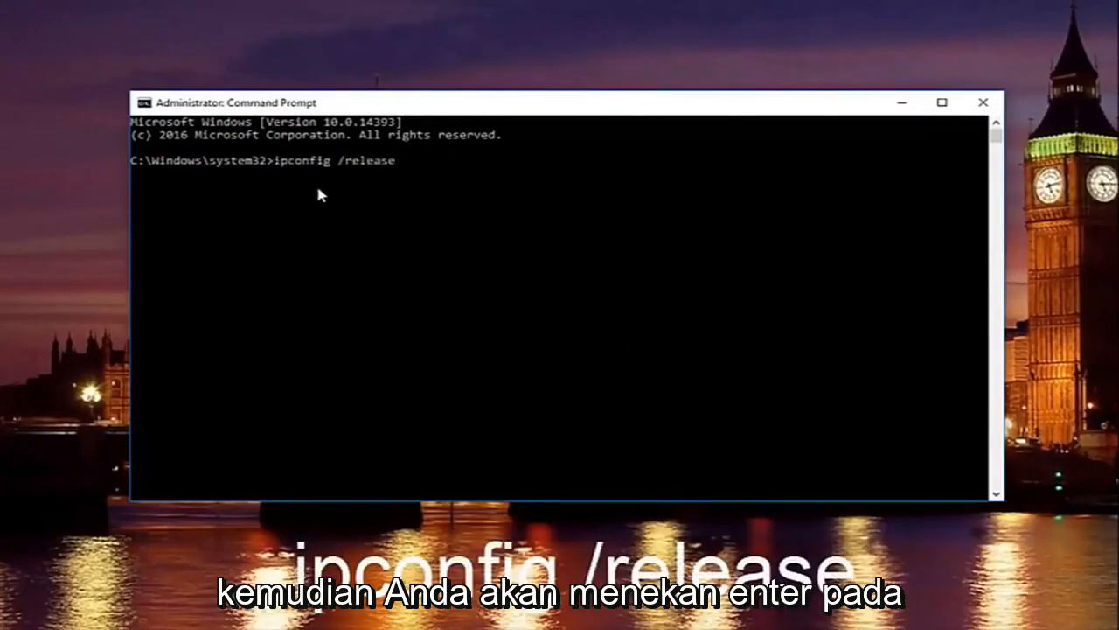
pyautogui.press('Enter')
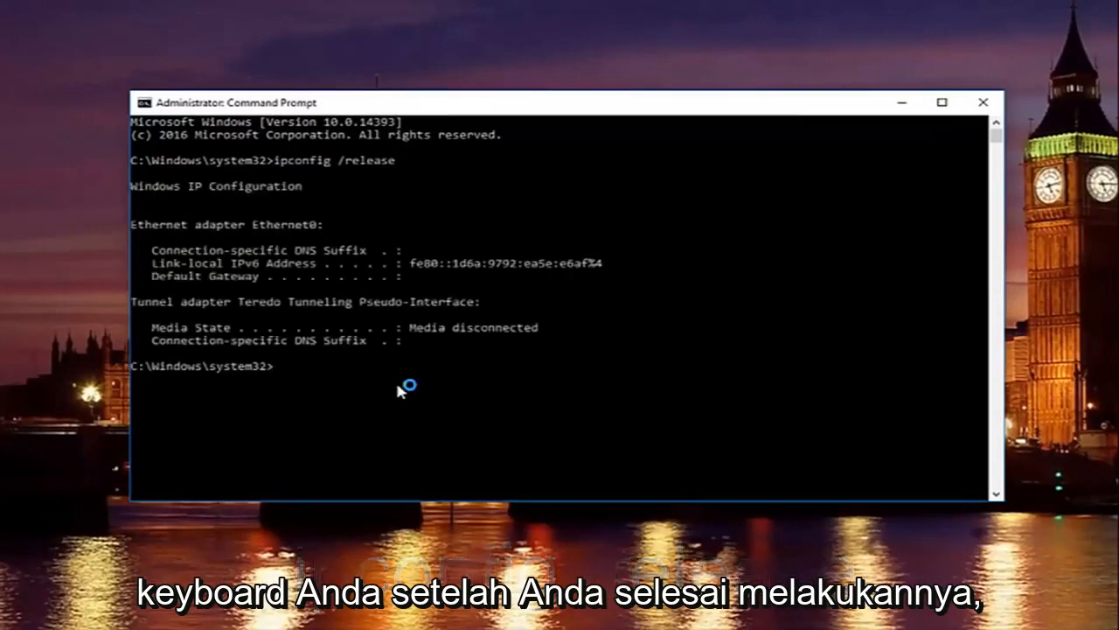
# Show full adapter details with ipconfig /all and enter ipconfig /flushdns.
pyautogui.write('i')
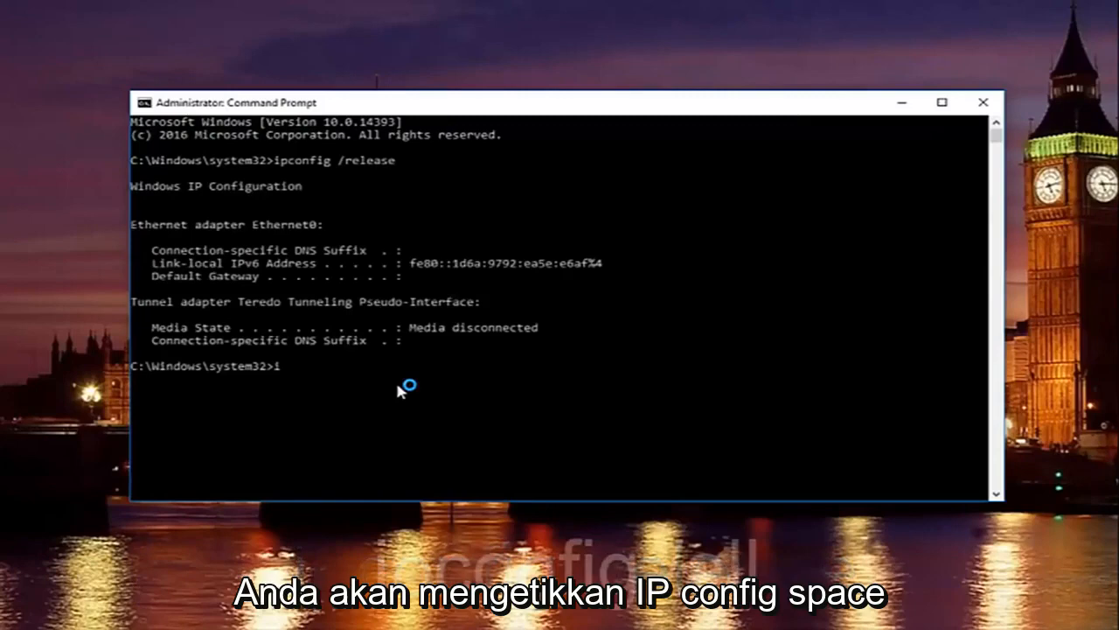
pyautogui.write('pconfig')
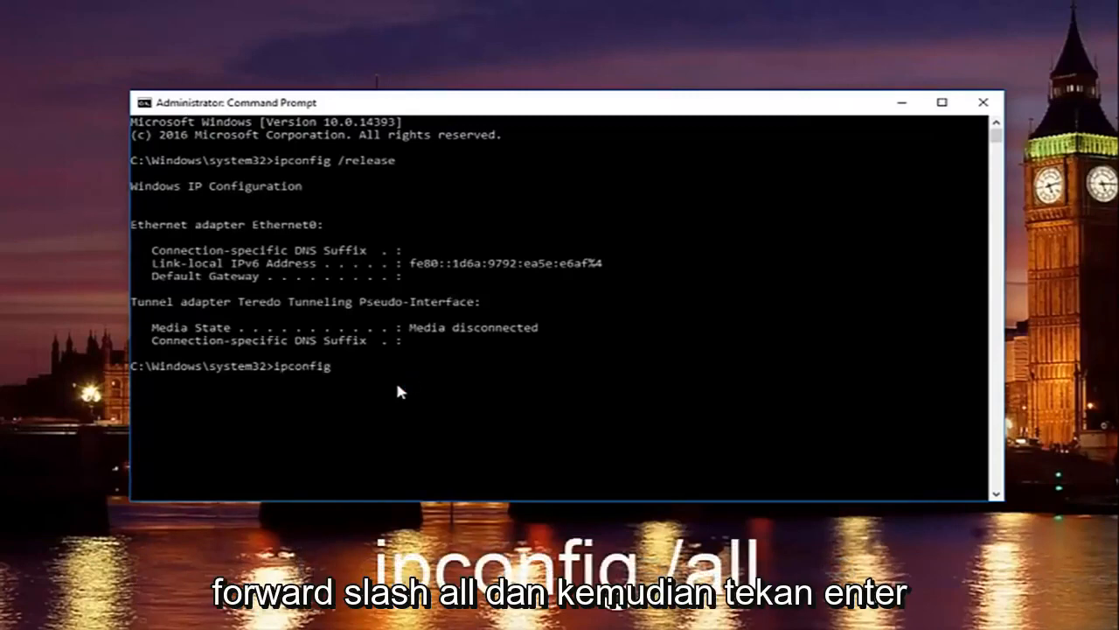
pyautogui.write('/all')
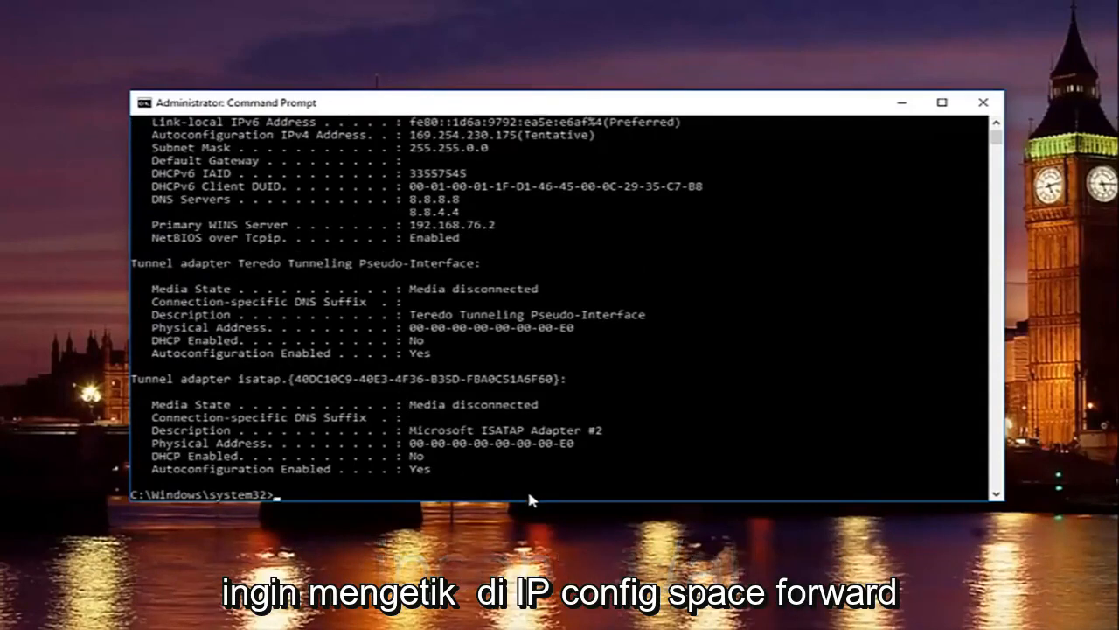
pyautogui.write('ipconfig')
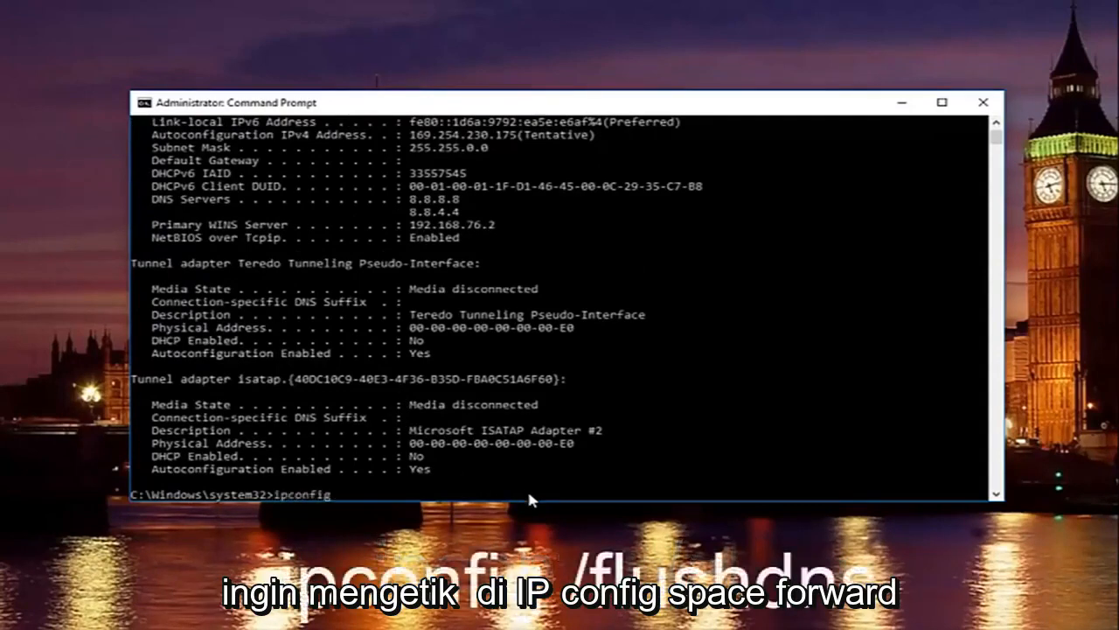
pyautogui.write('/')
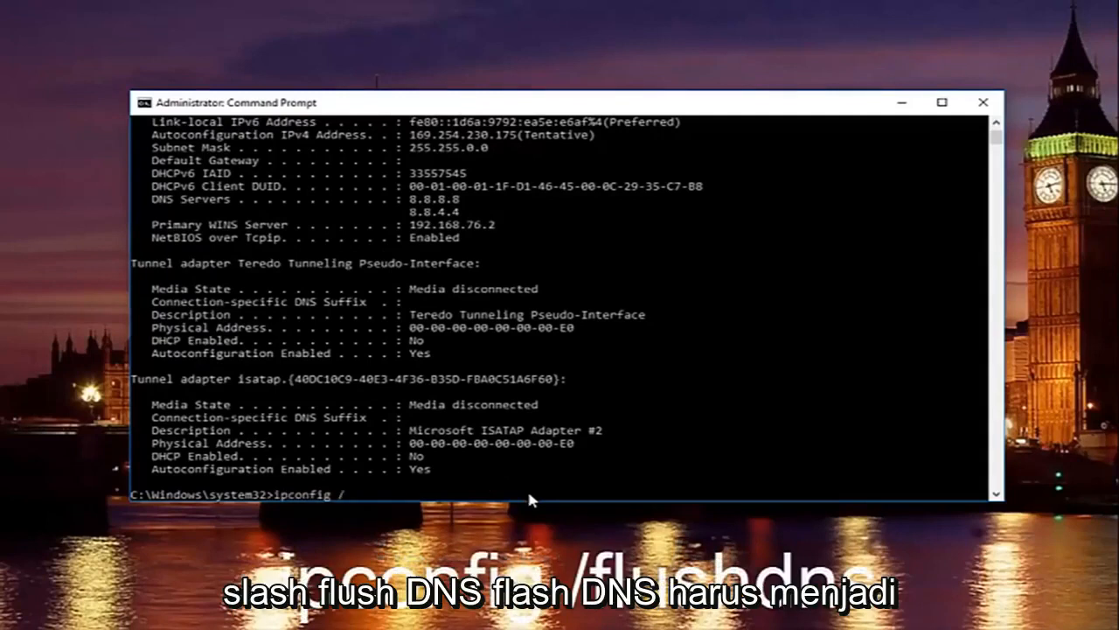
pyautogui.write('flushdns')
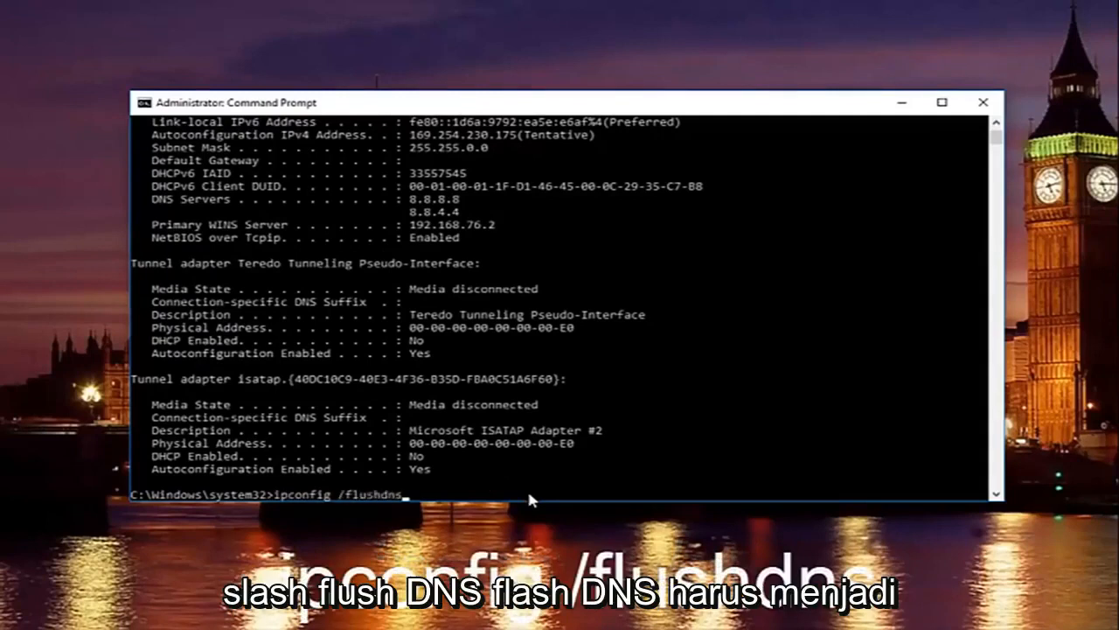
pyautogui.moveTo(365, 508)
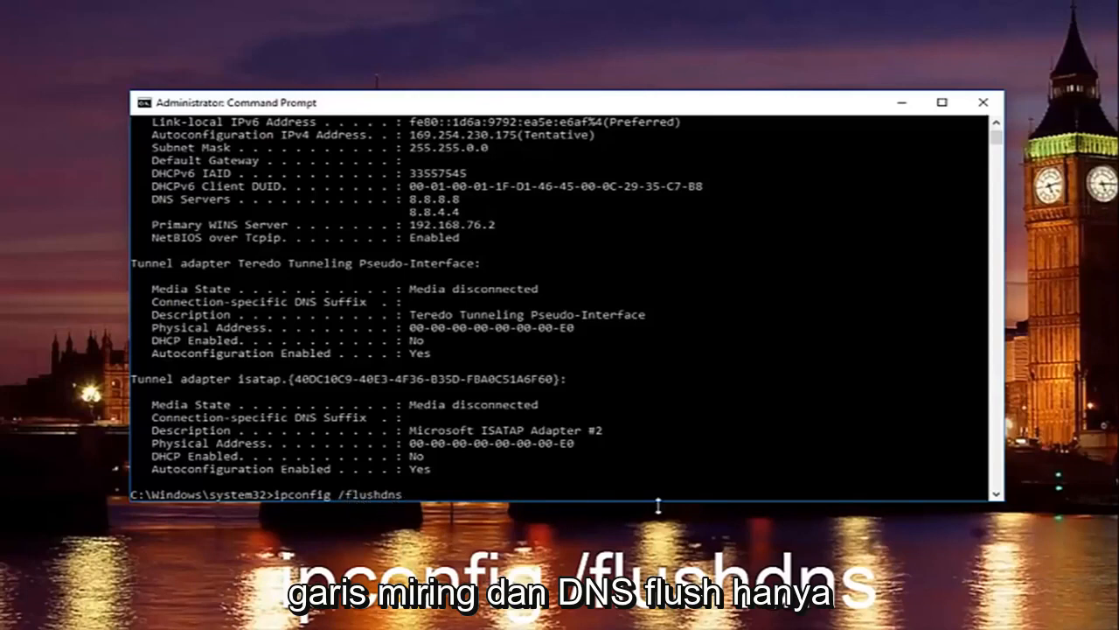
pyautogui.moveTo(461, 530)
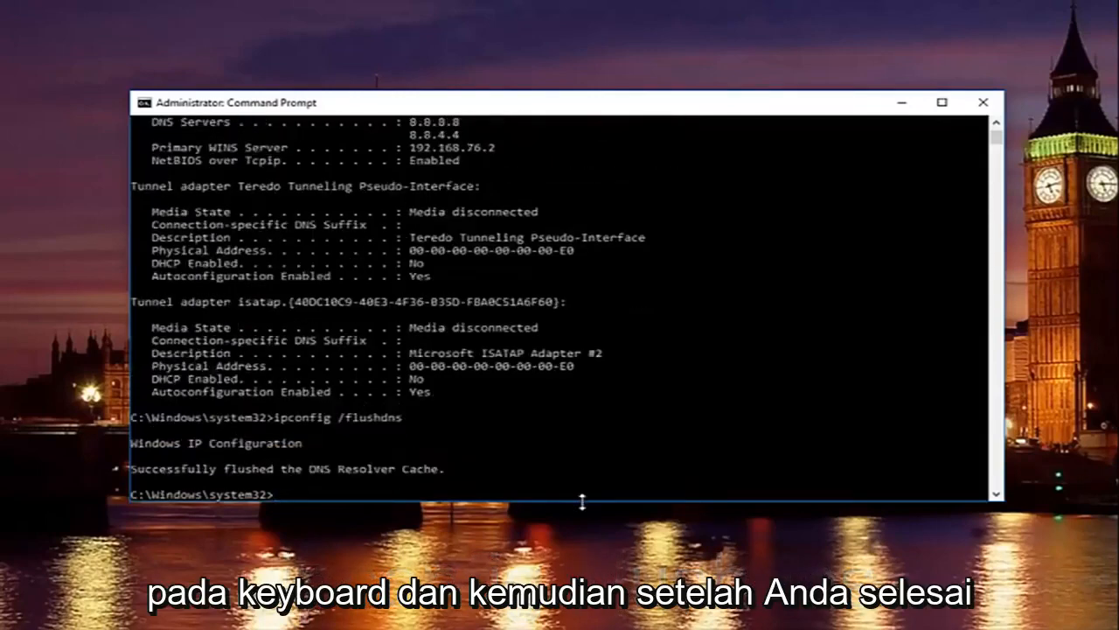
# Renew the IP address with ipconfig /renew, obtaining 192.168.76.129.
pyautogui.write('ipconfig')
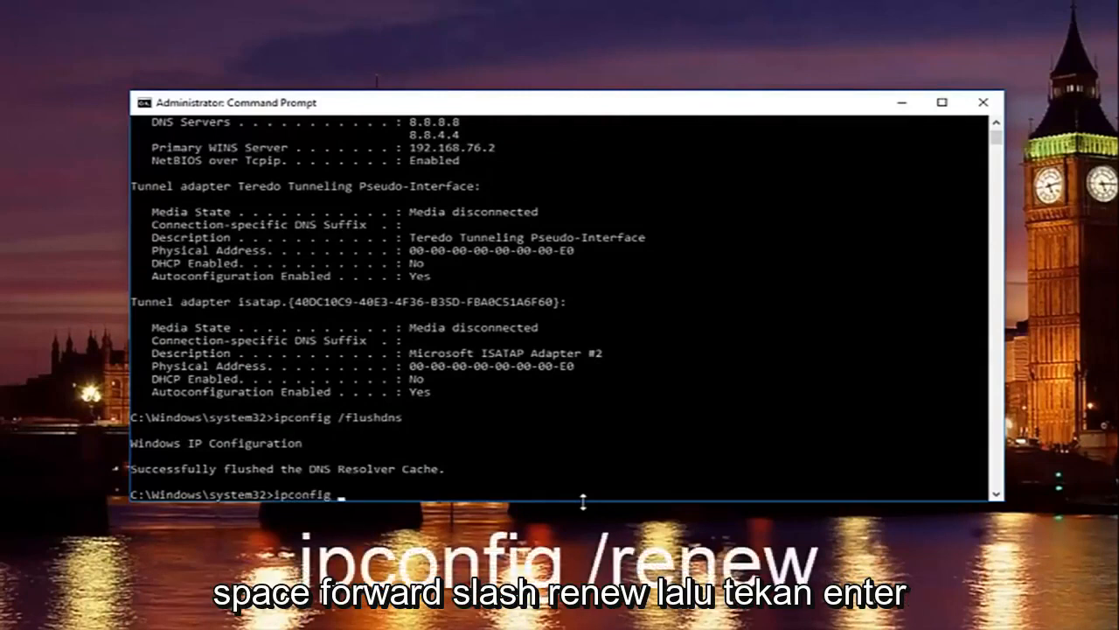
pyautogui.write('/renew')
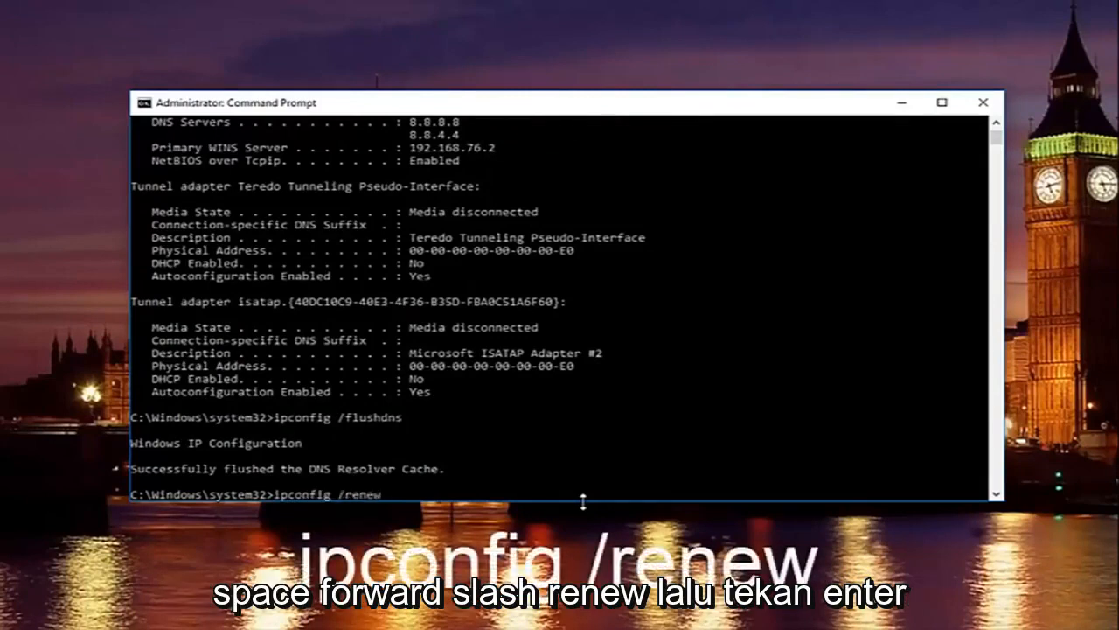
pyautogui.press('enter')
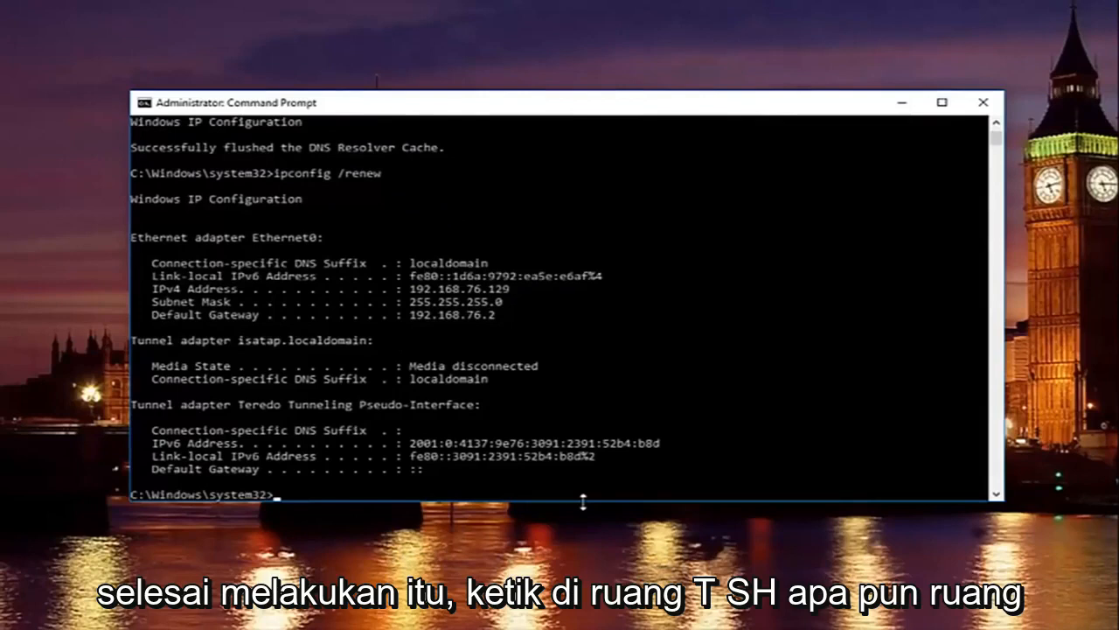
# Enter netsh int ip set dns to see the DNS-setting usage help.
pyautogui.write('netsh int')
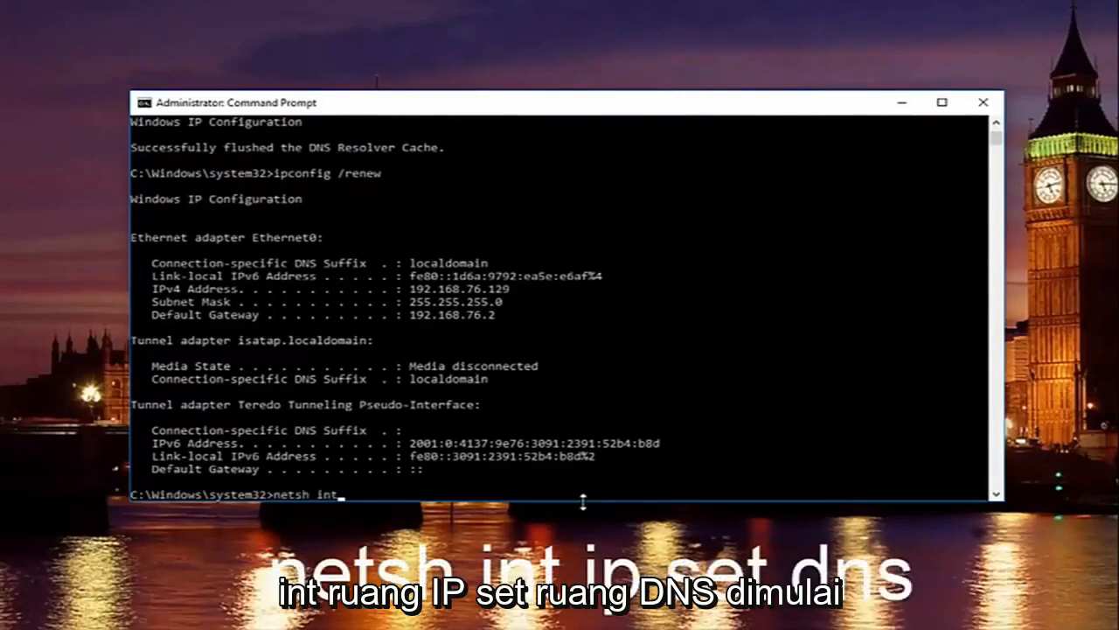
pyautogui.write('ip')
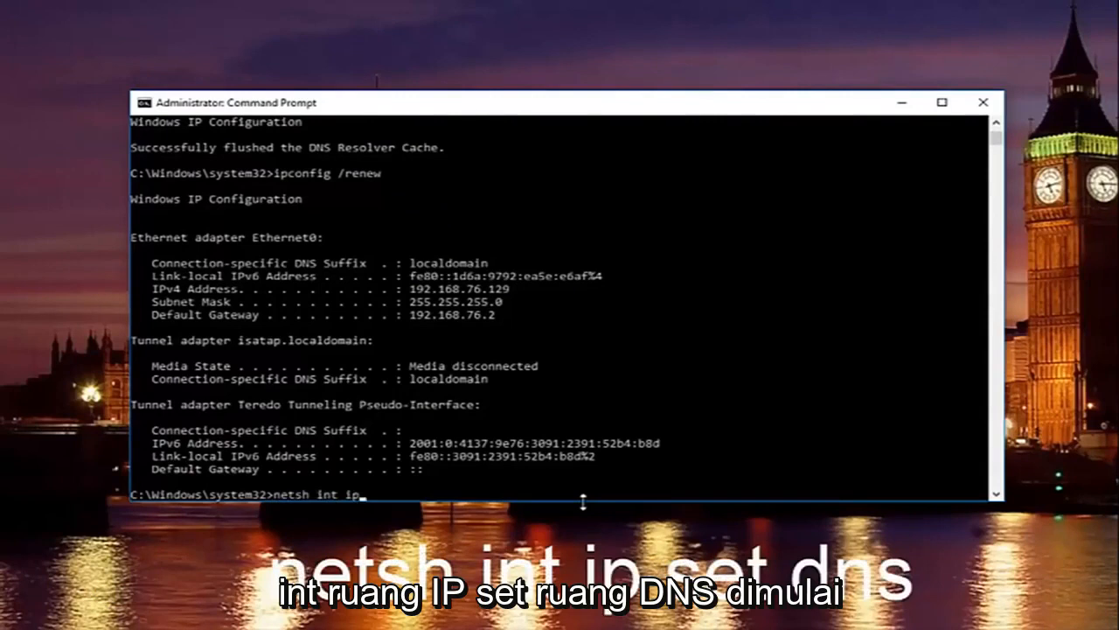
pyautogui.write('set')
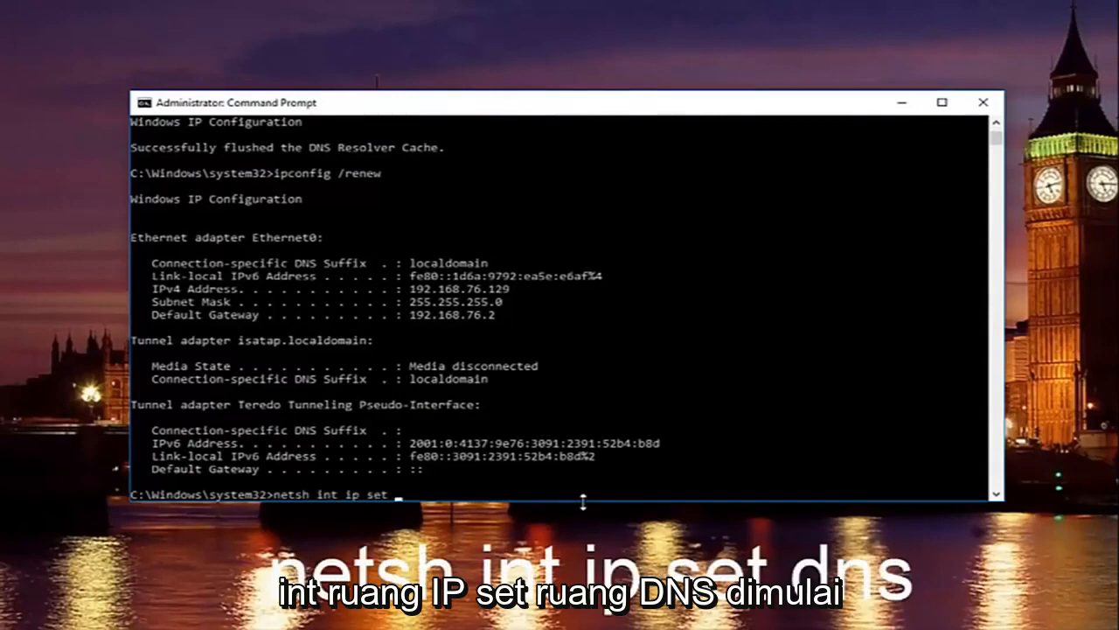
pyautogui.write('dns')
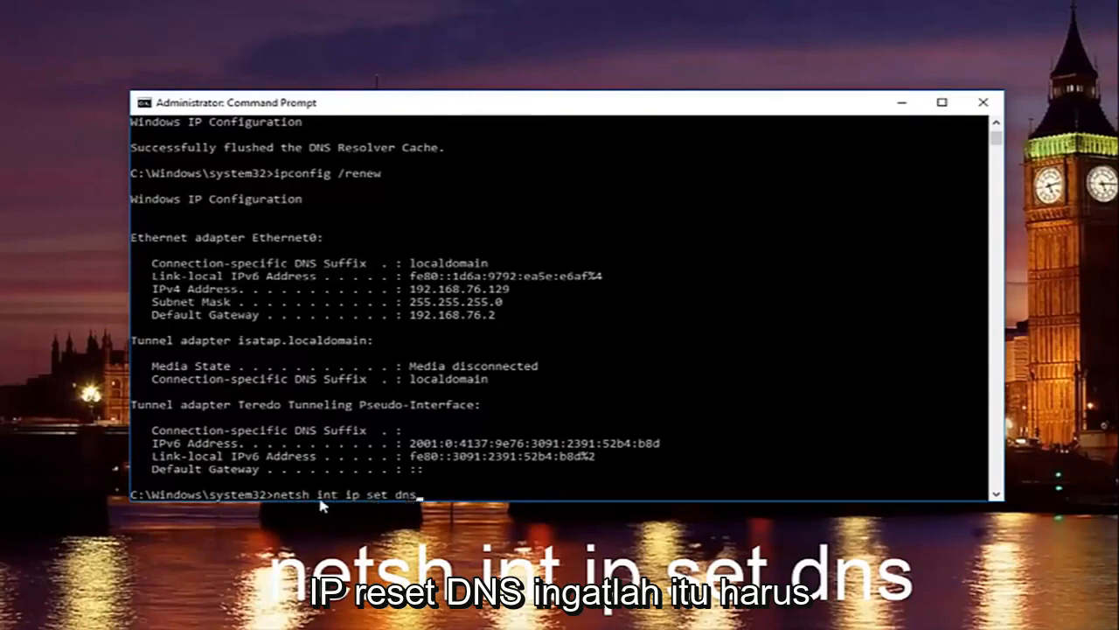
pyautogui.moveTo(385, 510)
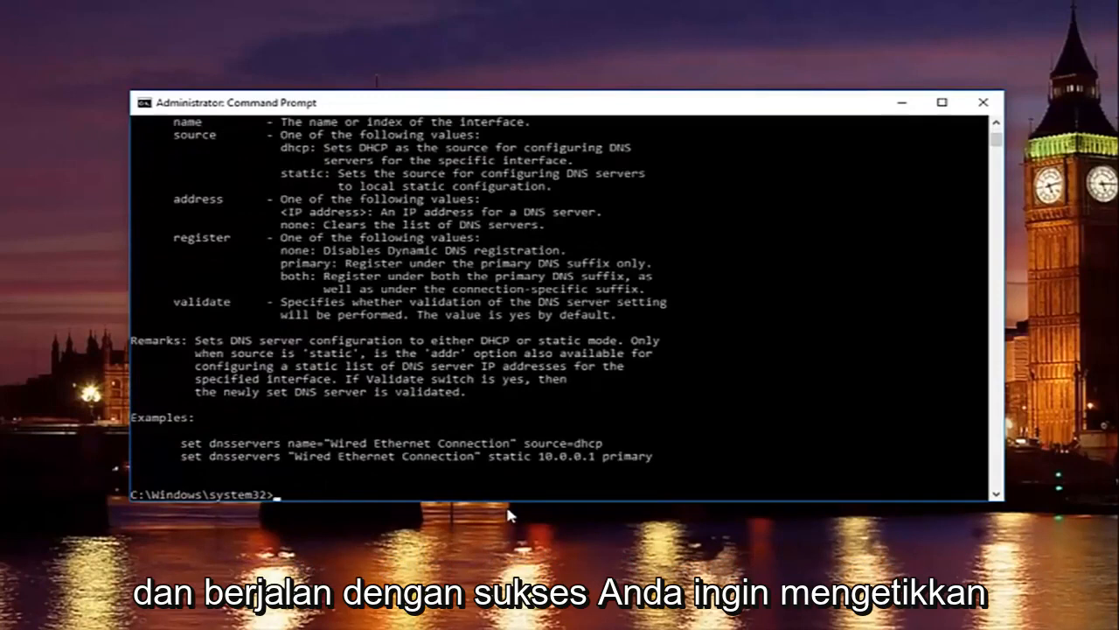
# Reset the Winsock catalog with netsh winsock reset, then close Command Prompt.
pyautogui.write('netsh')
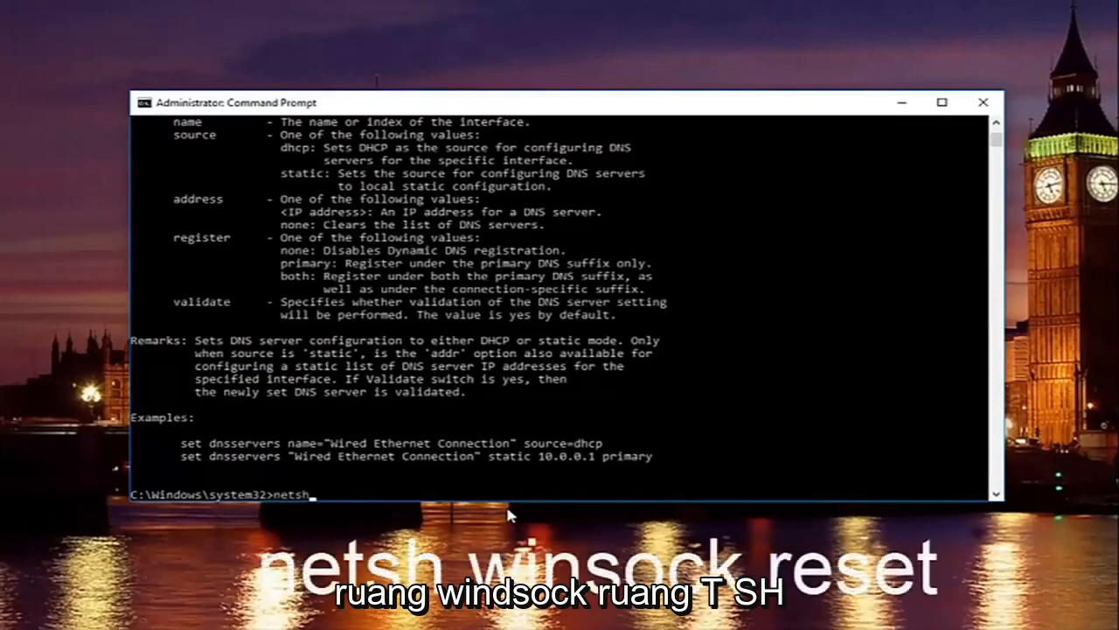
pyautogui.write('winsock')
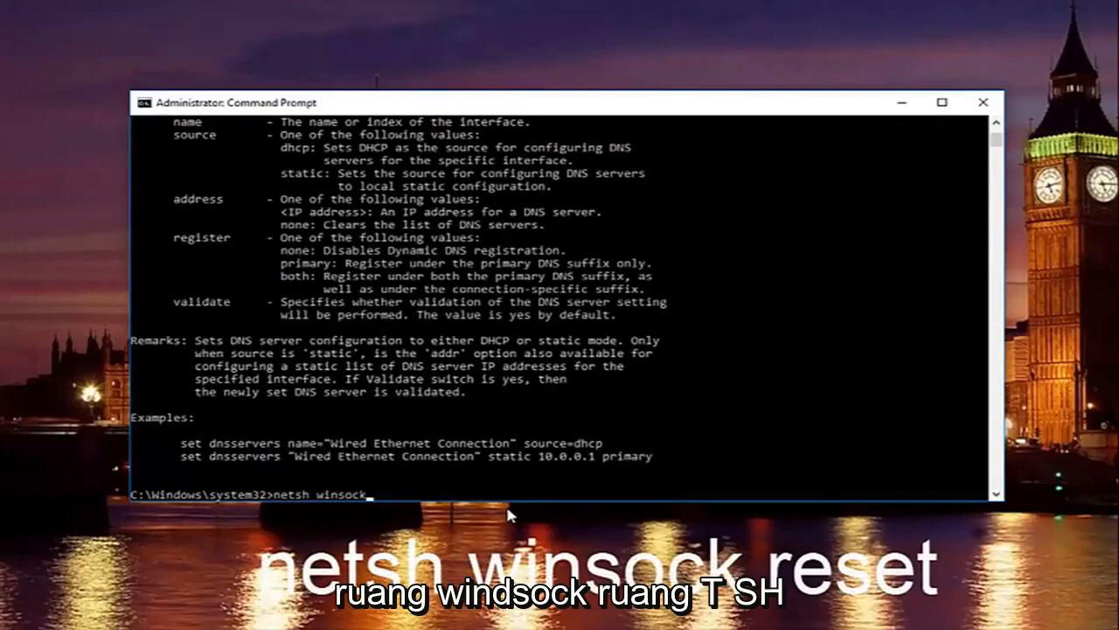
pyautogui.write('reset')
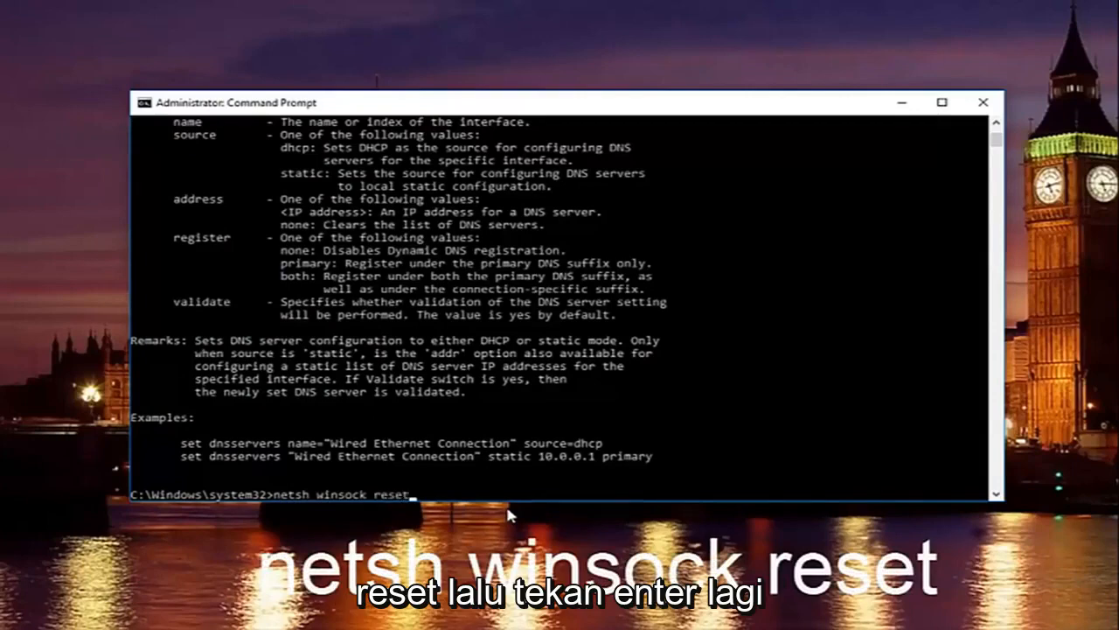
pyautogui.press('Enter')
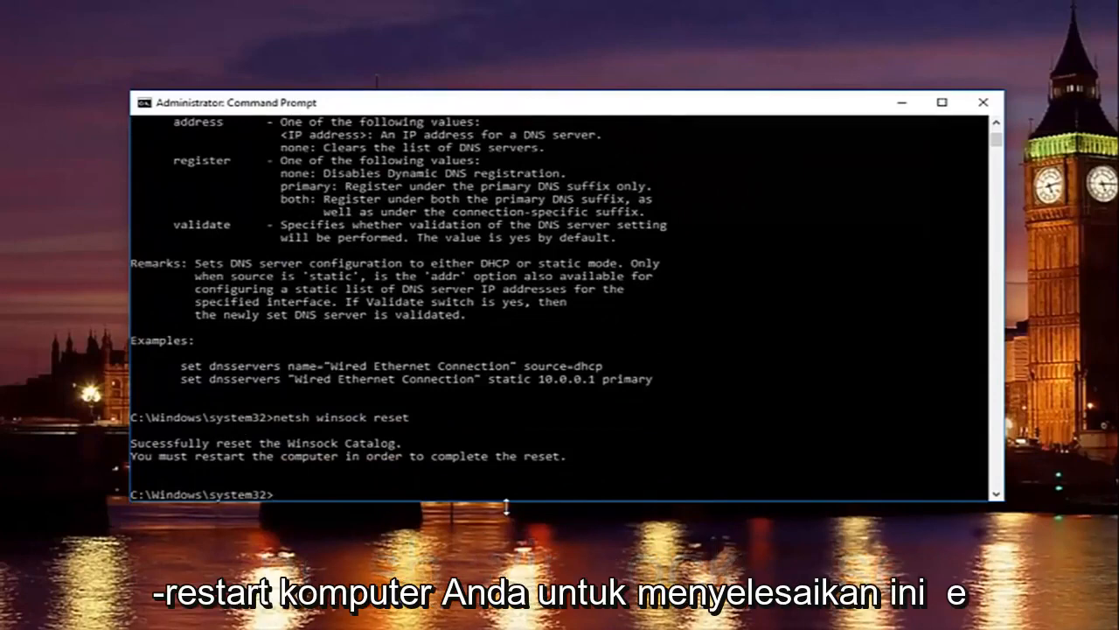
pyautogui.moveTo(886, 251)
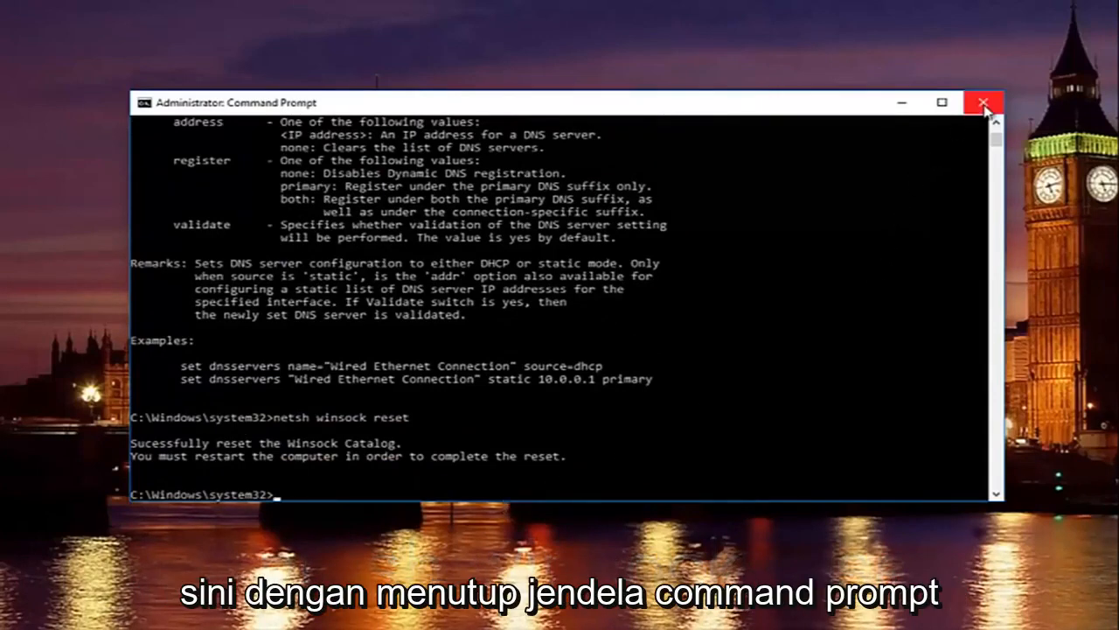
pyautogui.click(984, 102)
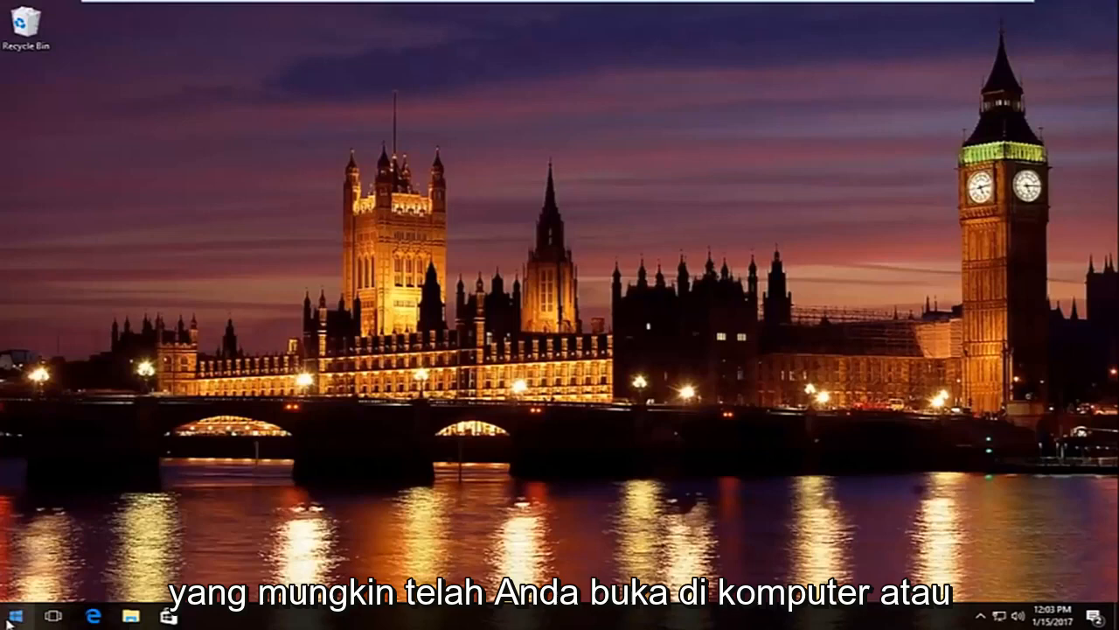
pyautogui.click(13, 615)
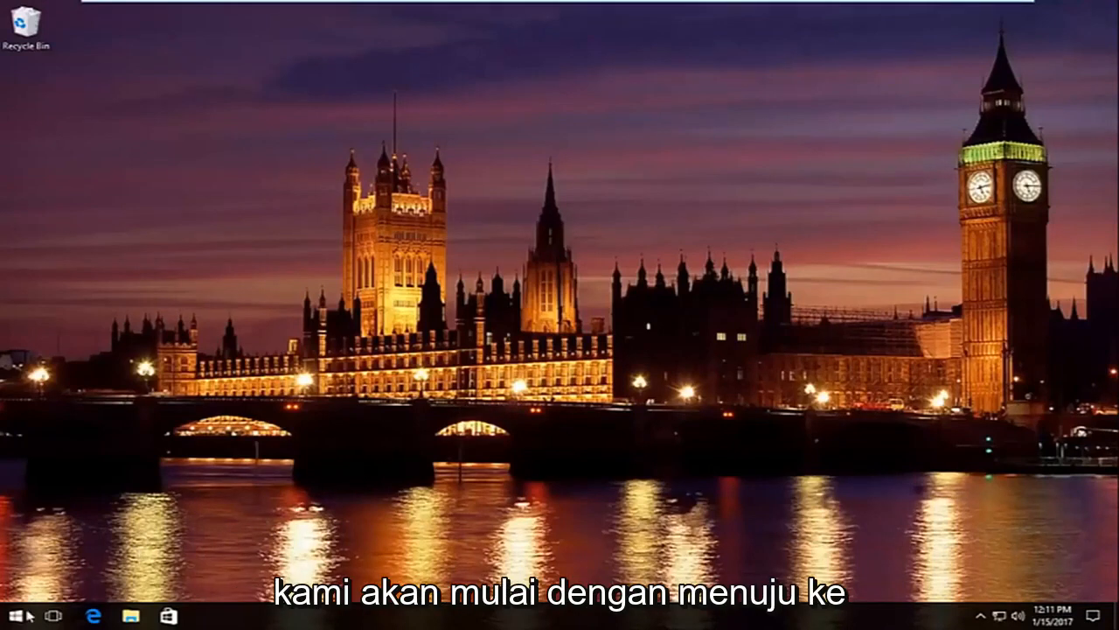
# Search the Start menu for 'network and sharing center'.
pyautogui.click(12, 616)
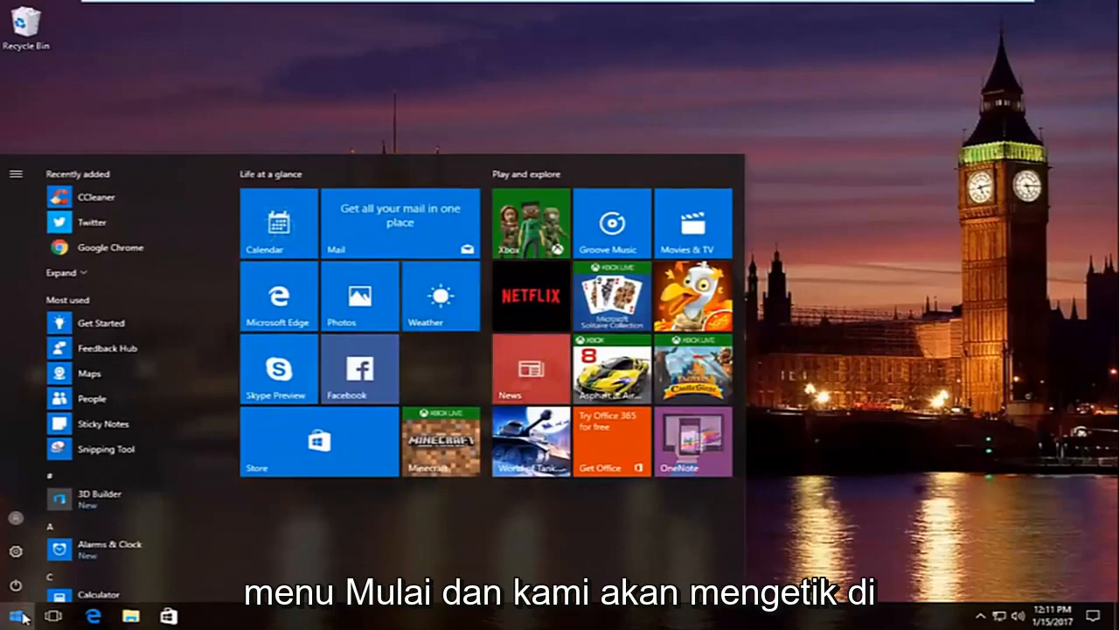
pyautogui.write('network and sharing cente')
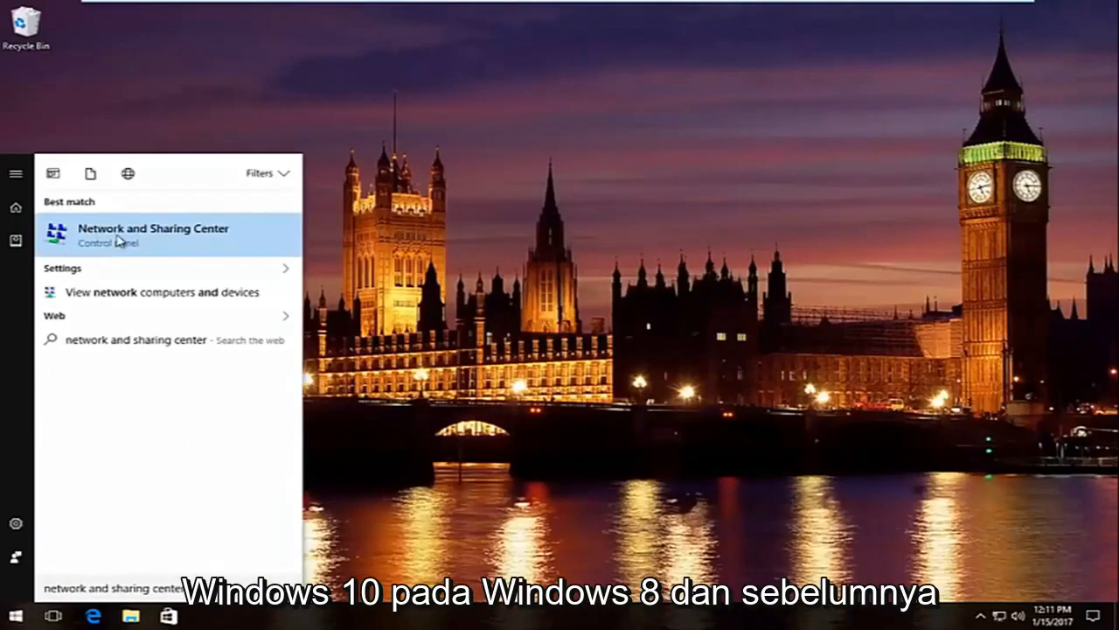
pyautogui.moveTo(57, 250)
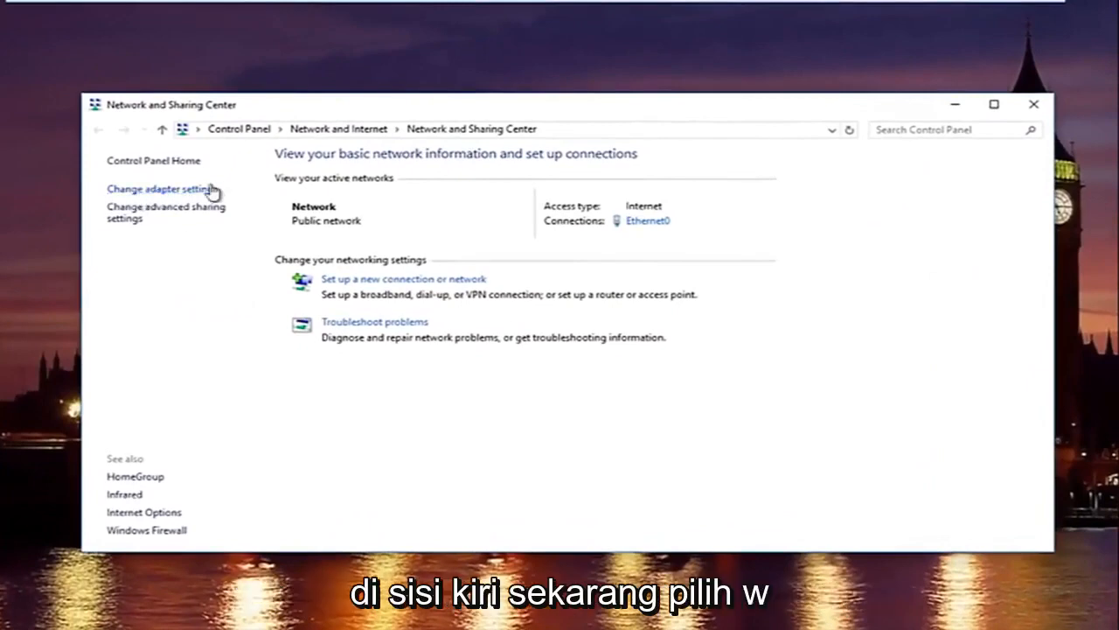
# Open Ethernet0's Properties from Change adapter settings.
pyautogui.click(162, 188)
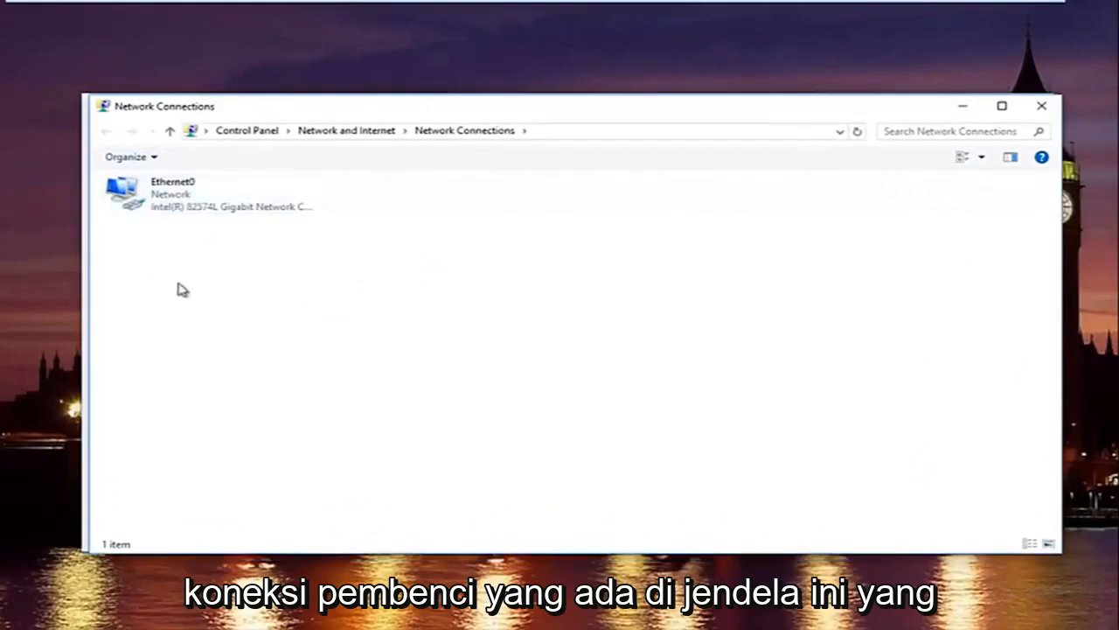
pyautogui.moveTo(195, 247)
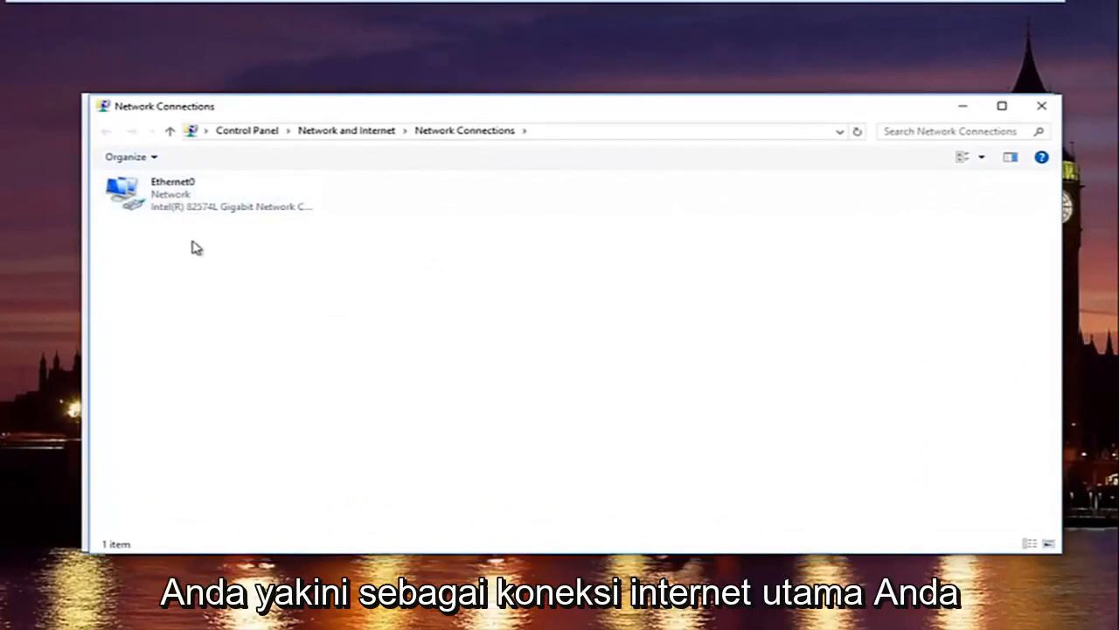
pyautogui.rightClick(184, 201)
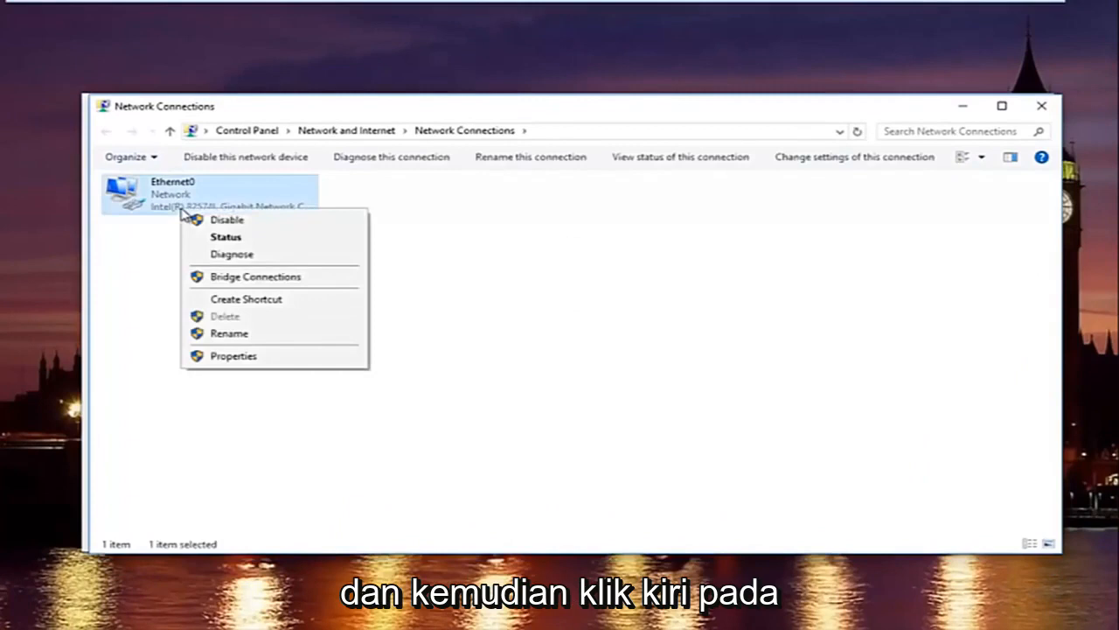
pyautogui.moveTo(233, 356)
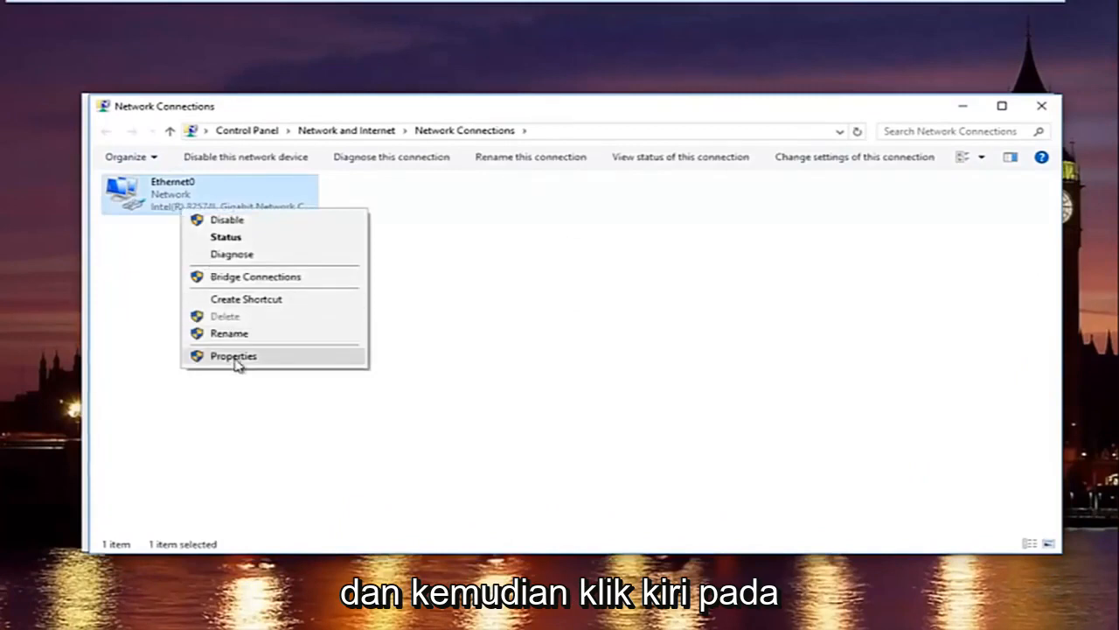
pyautogui.click(233, 356)
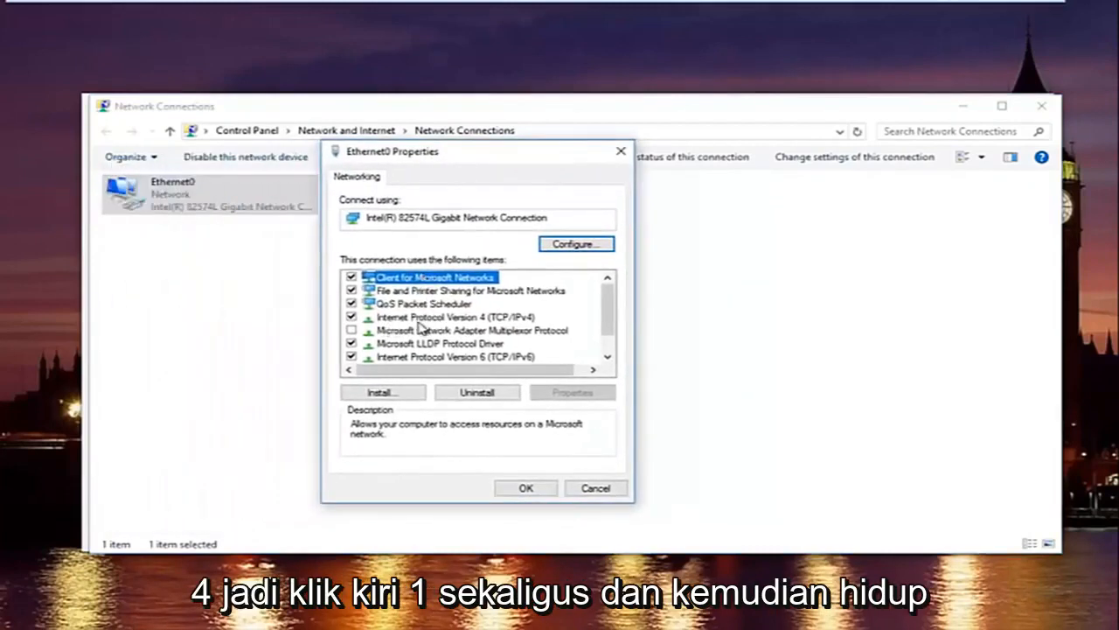
# Select Internet Protocol Version 4 (TCP/IPv4) and open its Properties.
pyautogui.click(450, 317)
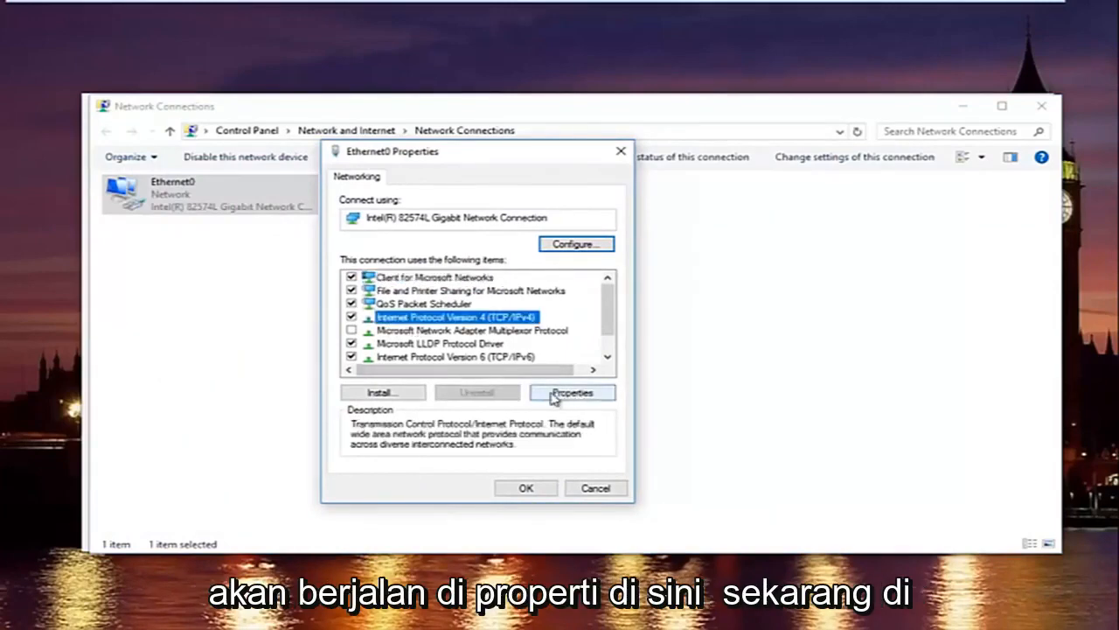
pyautogui.click(572, 392)
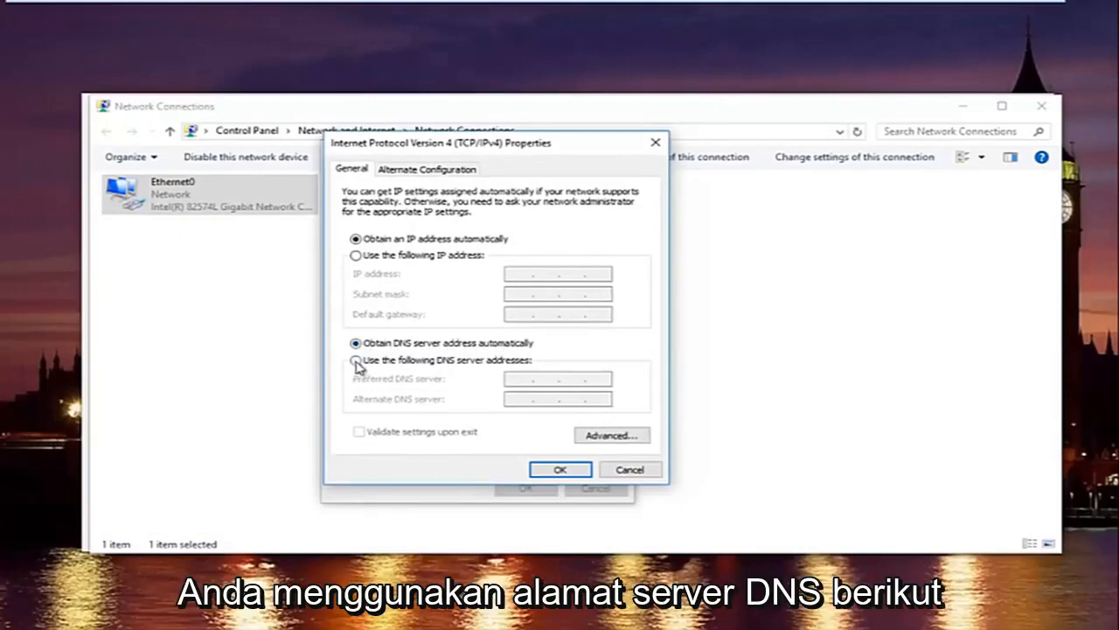
# Use DNS servers 8.8.8.8 and 8.8.4.4, validate settings upon exit, and confirm with OK.
pyautogui.click(352, 360)
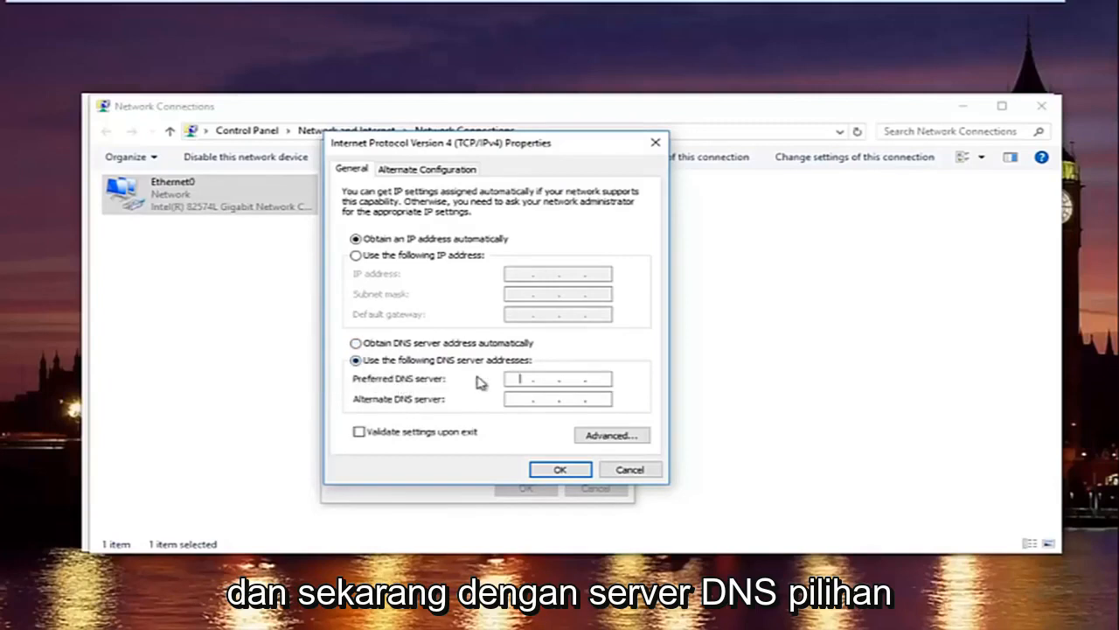
pyautogui.write('8 . 8 . 8 . 8')
pyautogui.click(558, 399)
pyautogui.write('8...')
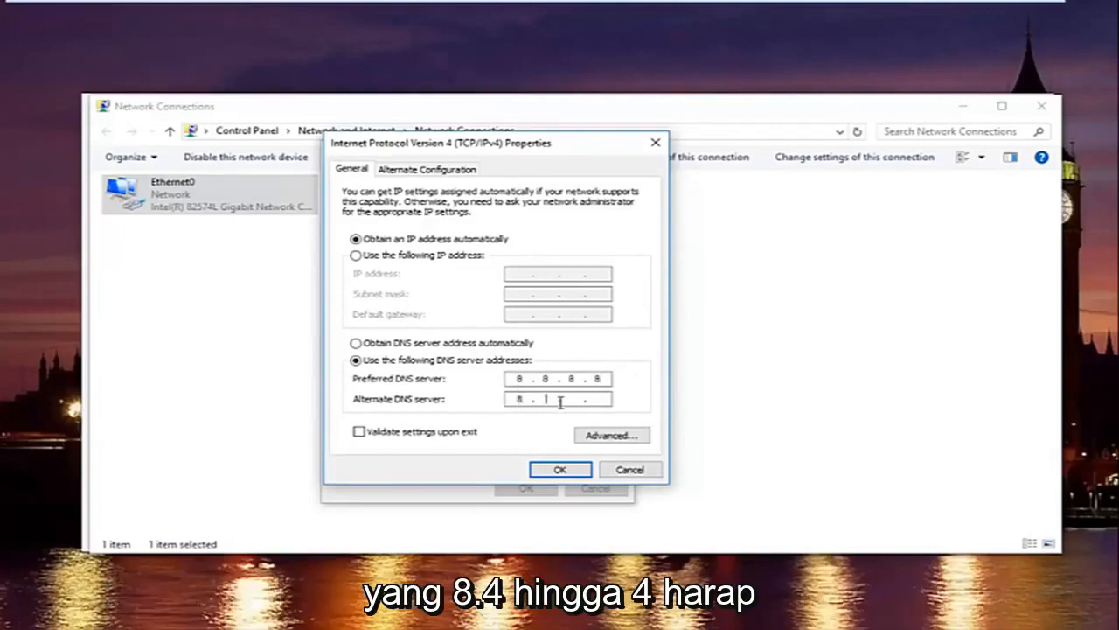
pyautogui.write('4.8.4')
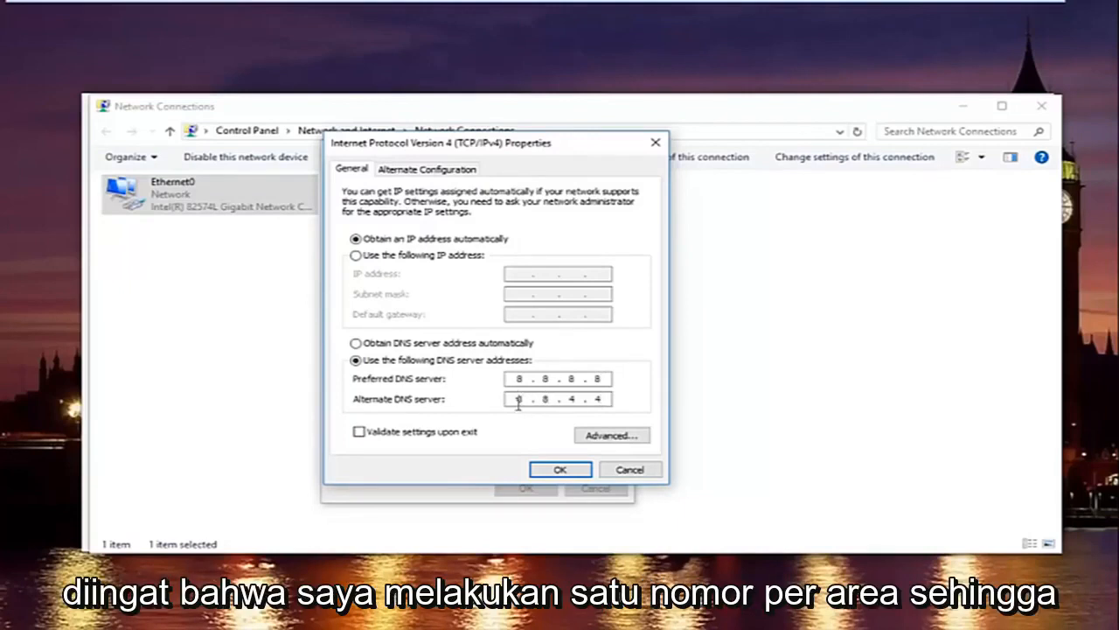
pyautogui.moveTo(502, 407)
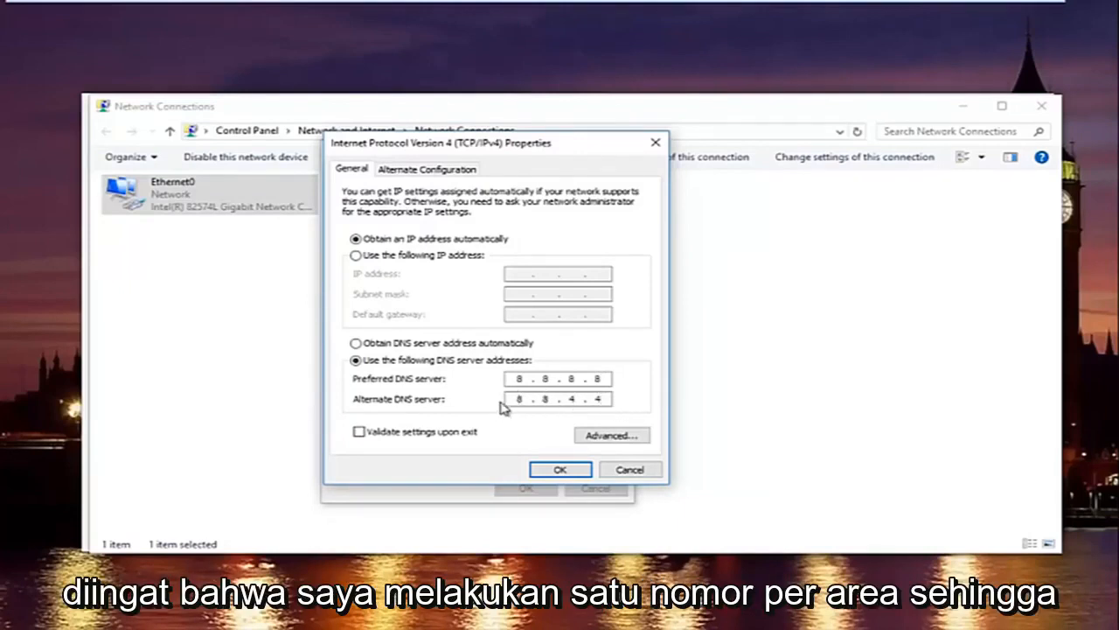
pyautogui.click(518, 399)
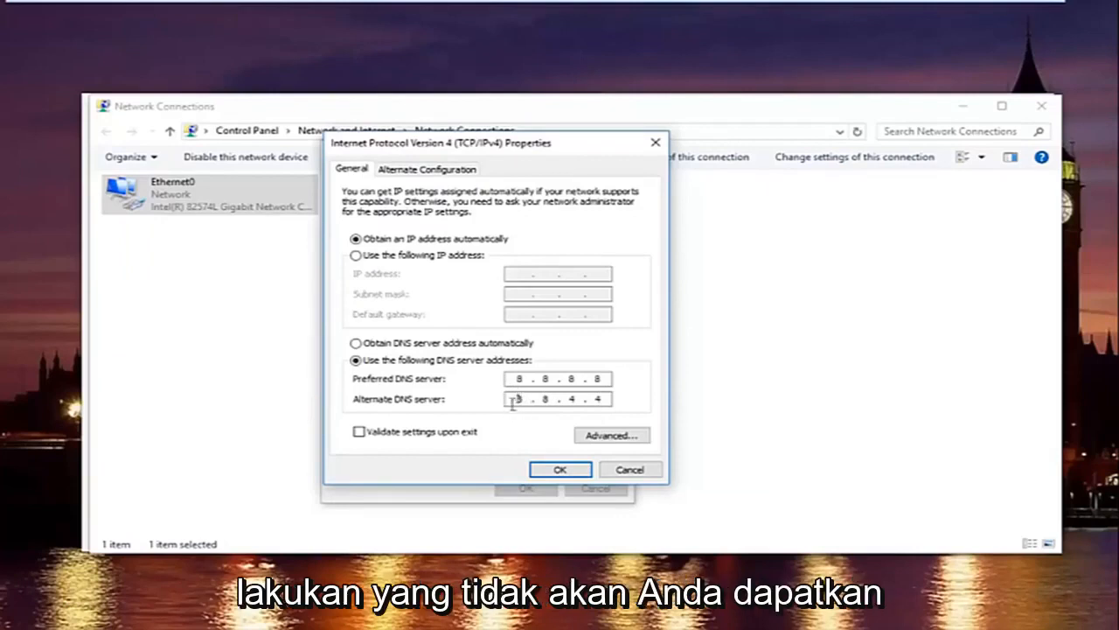
pyautogui.moveTo(461, 395)
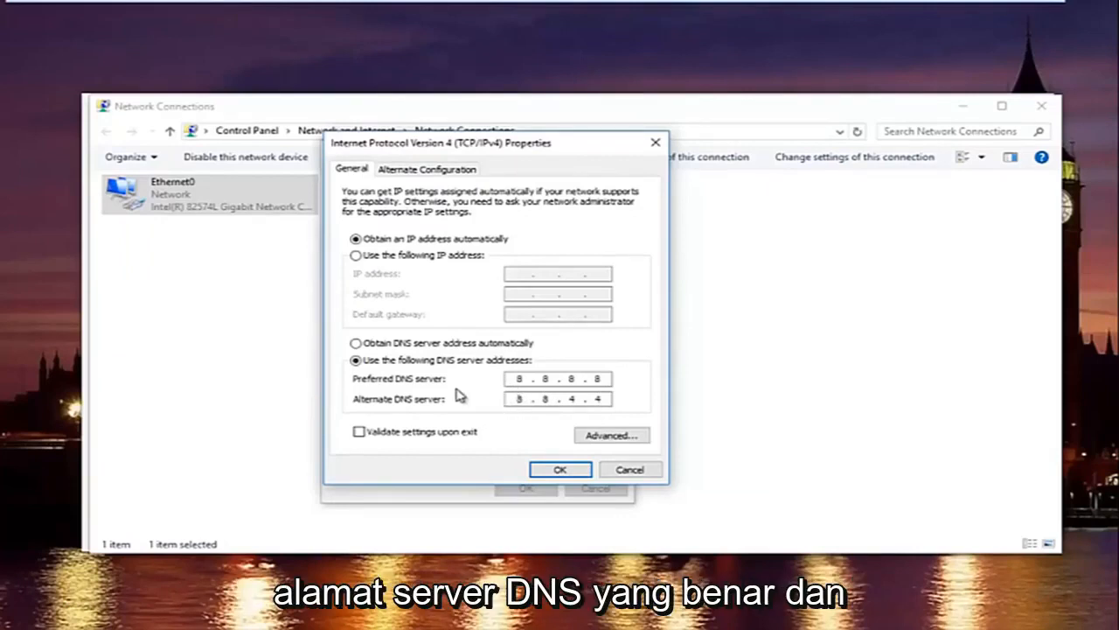
pyautogui.moveTo(510, 409)
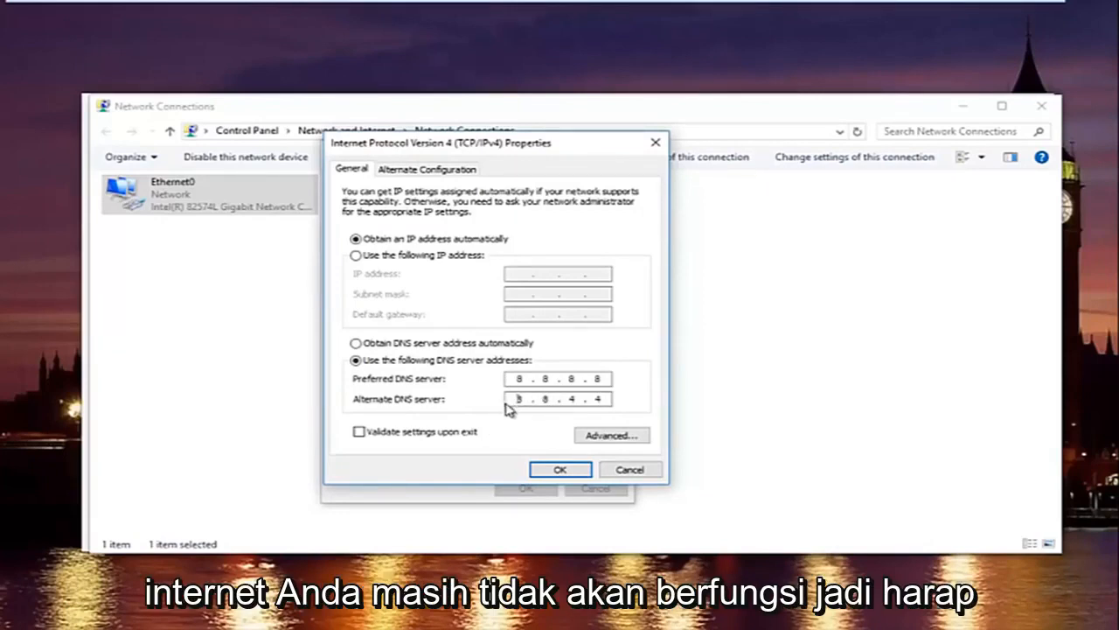
pyautogui.moveTo(580, 391)
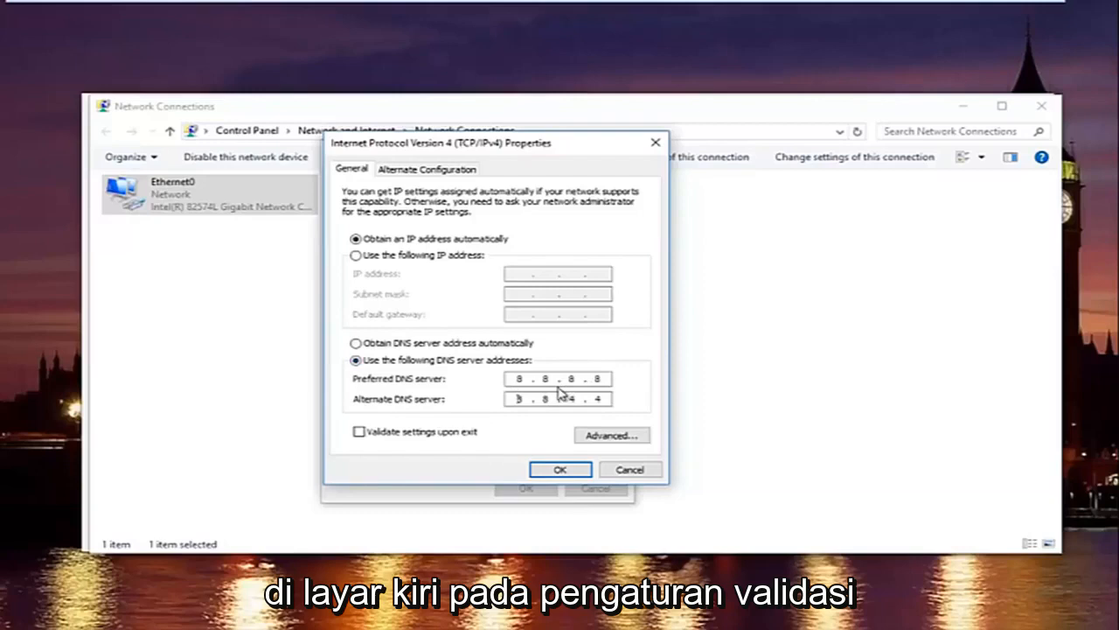
pyautogui.click(358, 432)
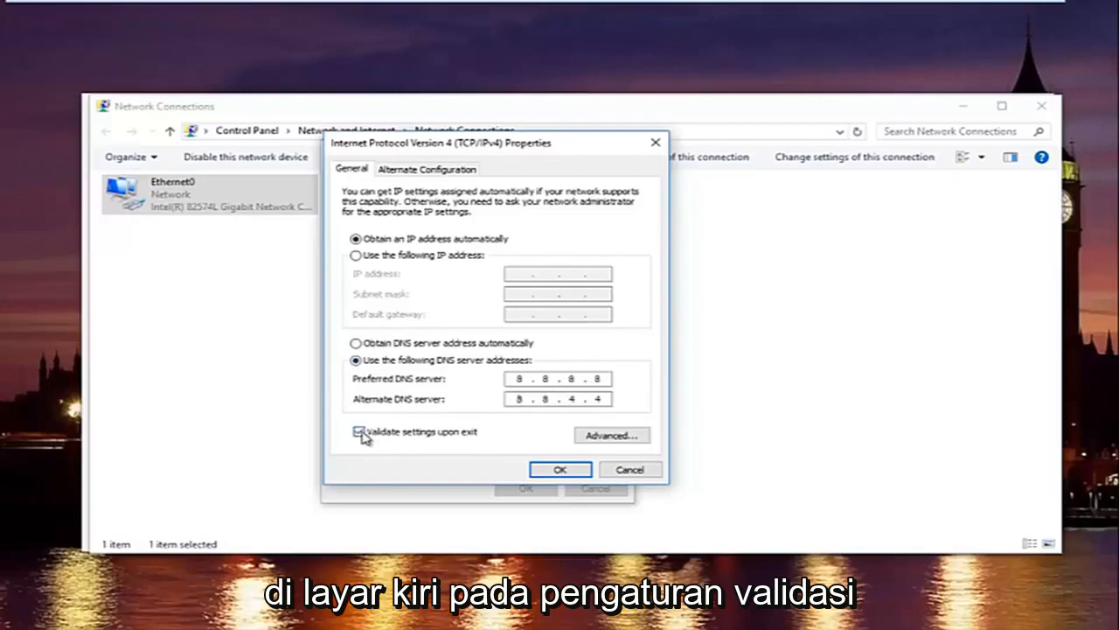
pyautogui.click(359, 432)
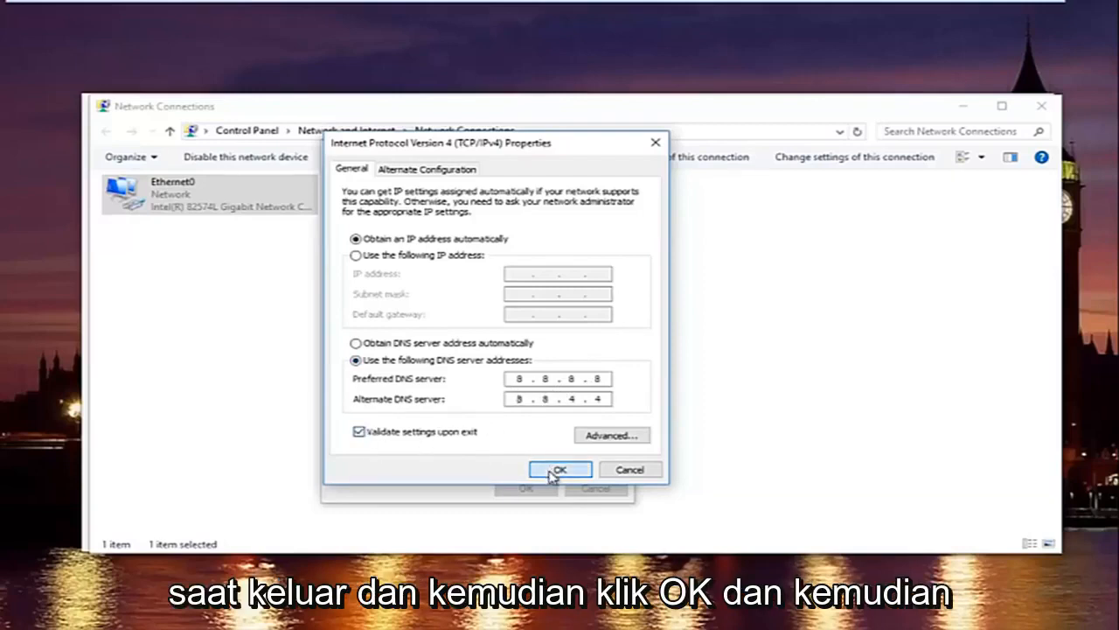
pyautogui.click(559, 469)
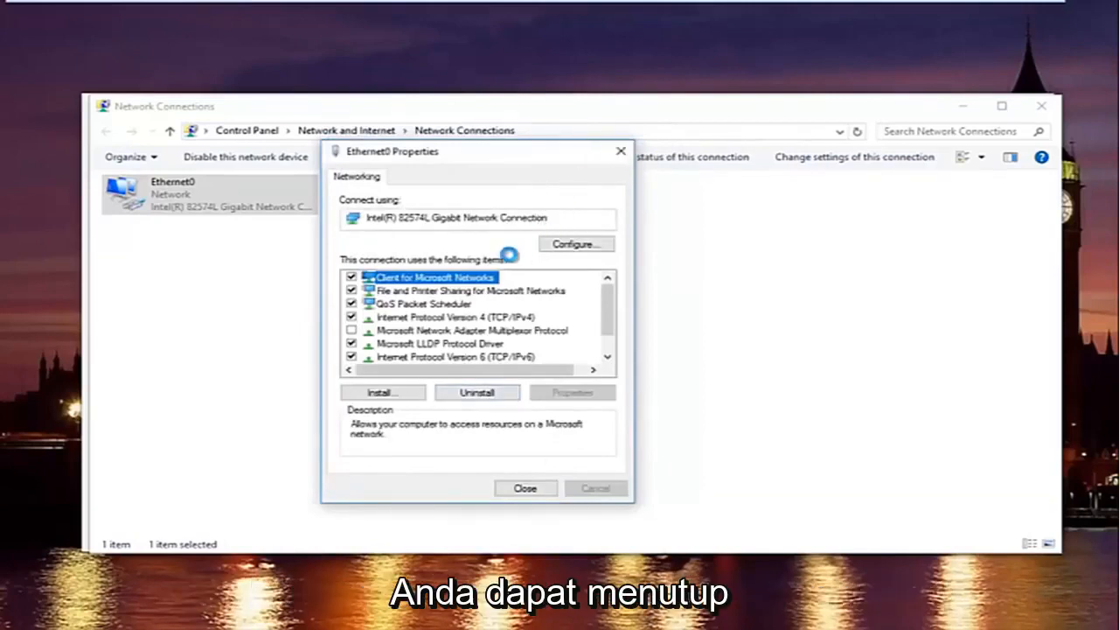
# Close Ethernet0 Properties and run 'Diagnose this connection' on Ethernet0.
pyautogui.click(525, 488)
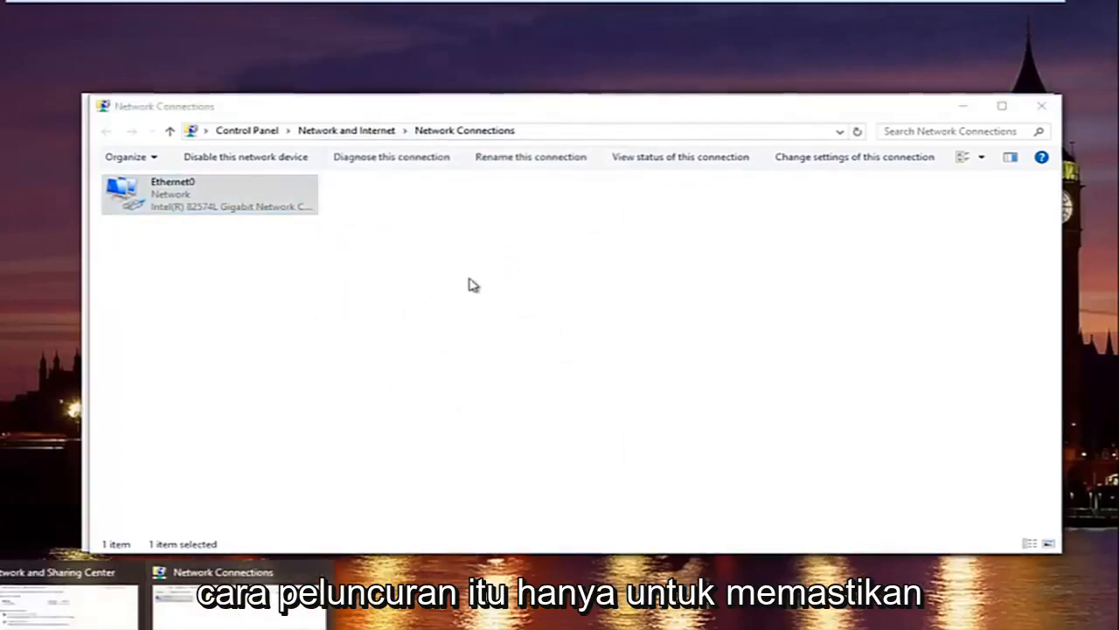
pyautogui.click(391, 156)
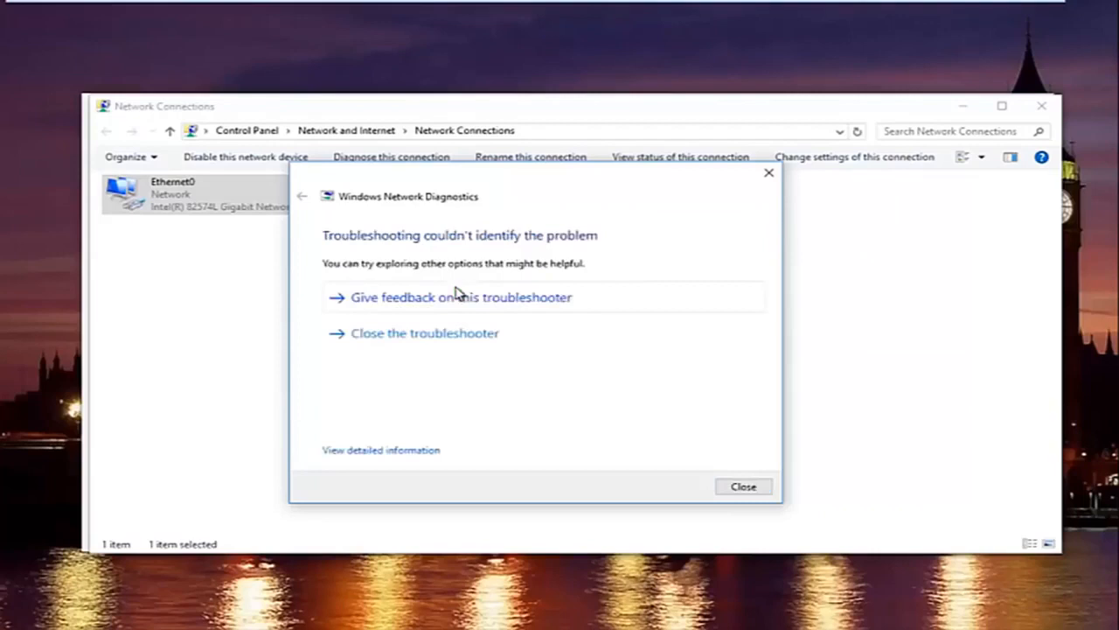
pyautogui.moveTo(415, 268)
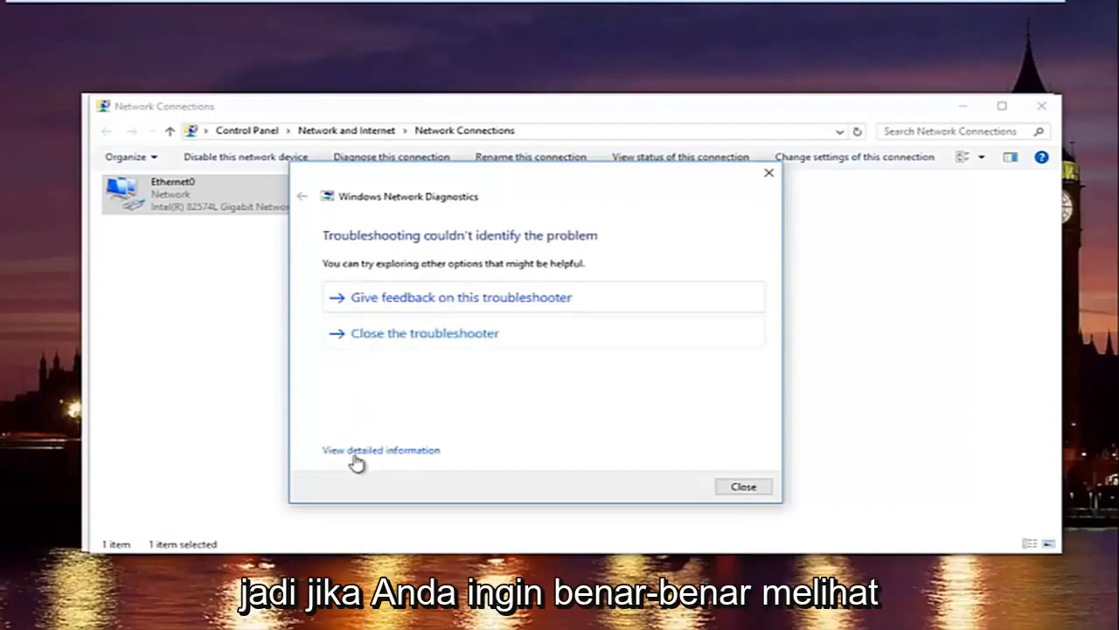
pyautogui.moveTo(360, 451)
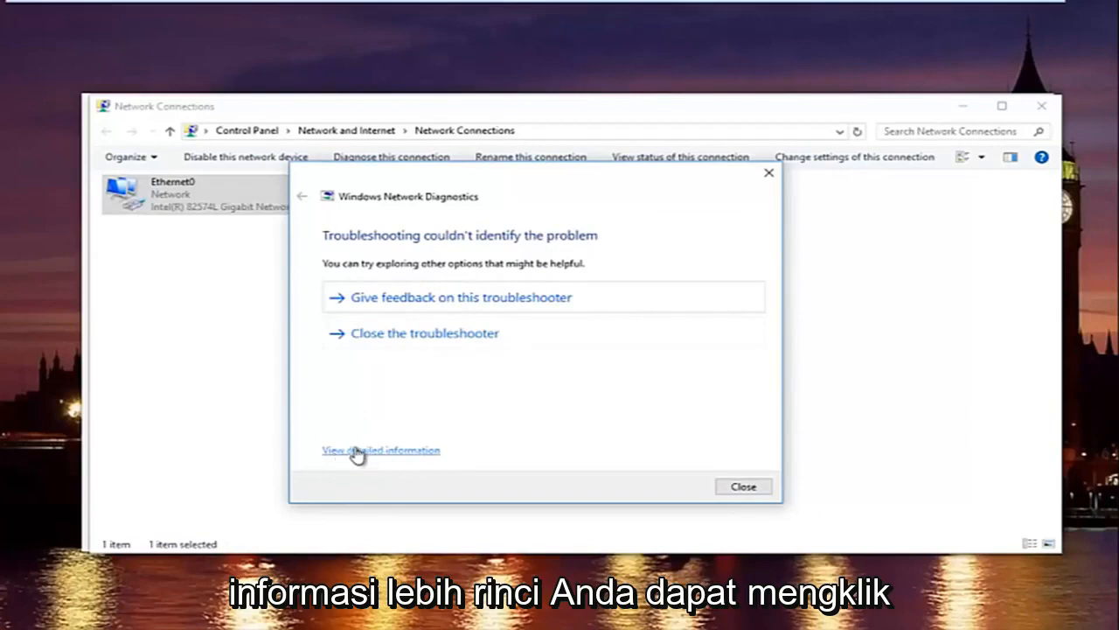
# Review the detailed troubleshooting report, close the troubleshooter and Network and Sharing Center.
pyautogui.click(380, 450)
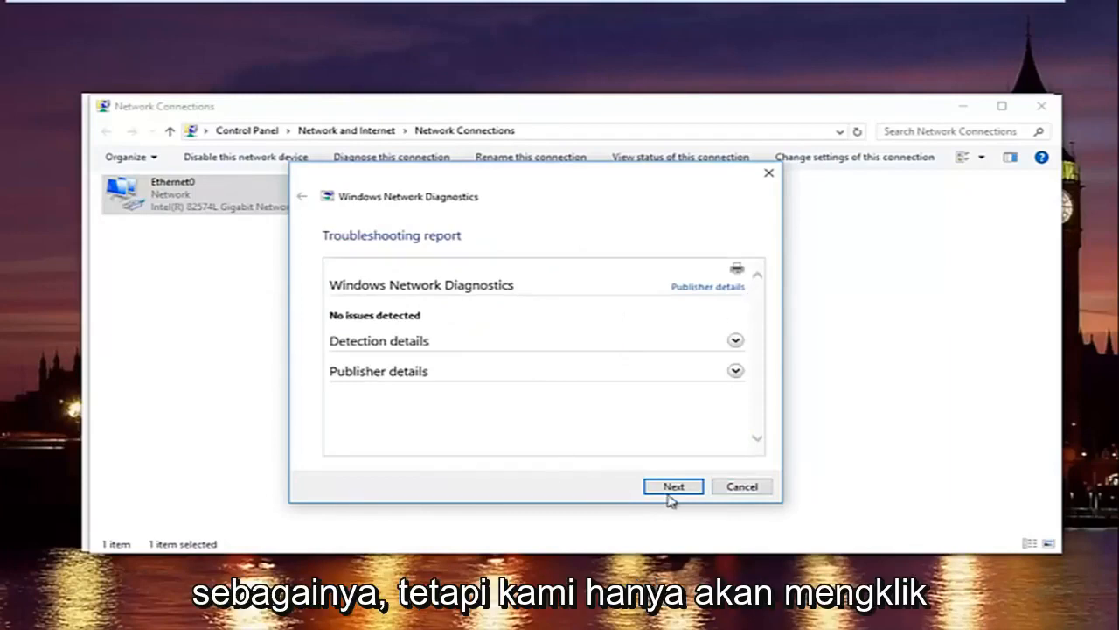
pyautogui.click(735, 340)
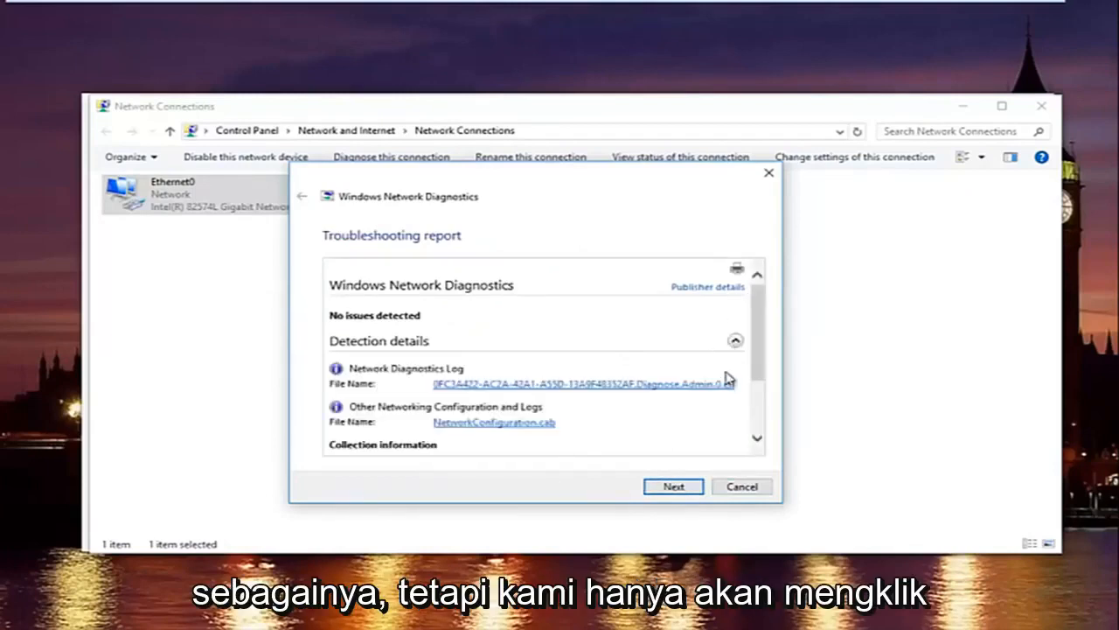
pyautogui.click(673, 486)
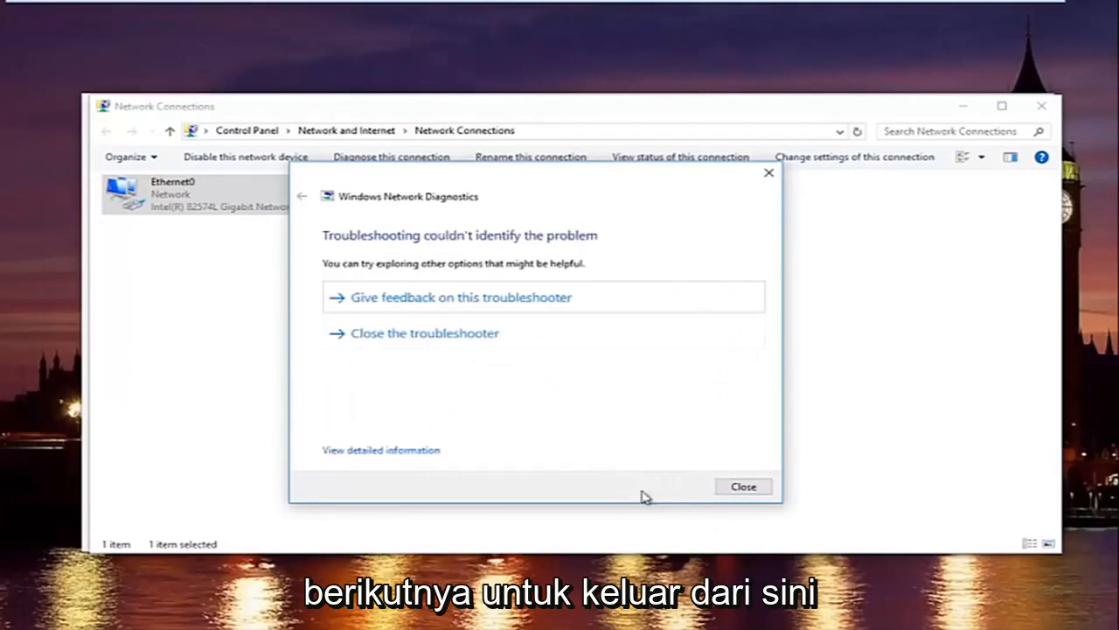
pyautogui.click(742, 486)
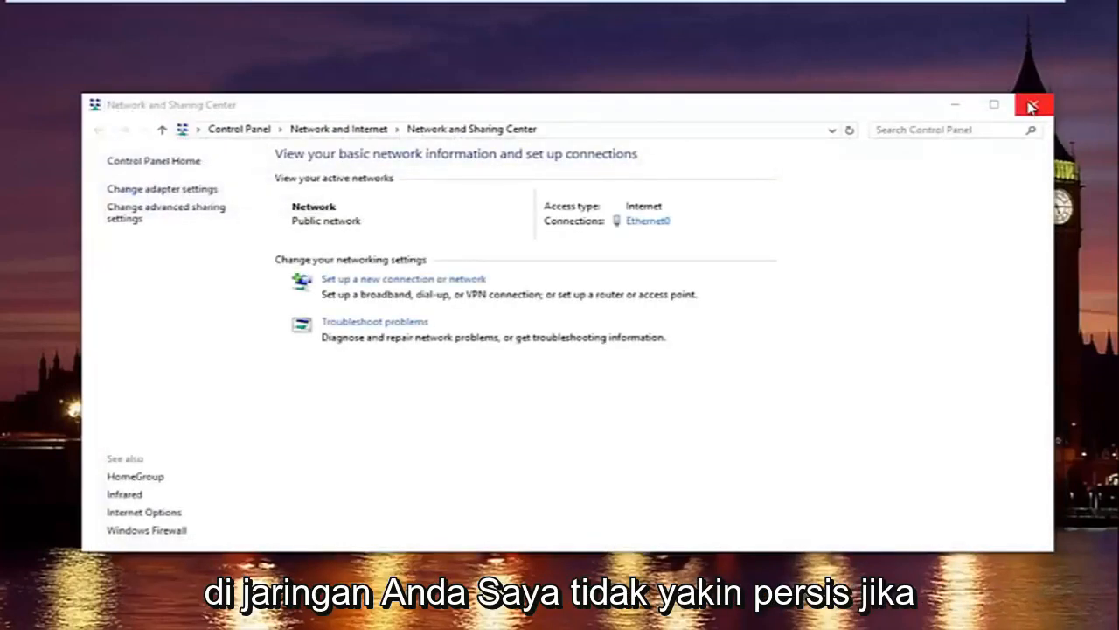
pyautogui.moveTo(1020, 115)
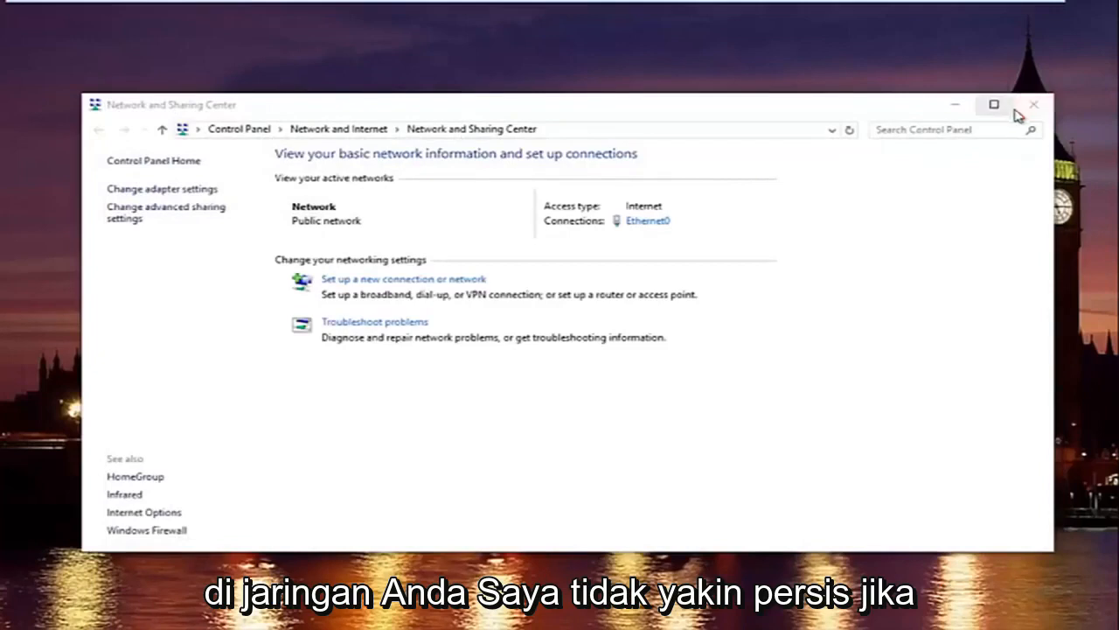
pyautogui.moveTo(1034, 104)
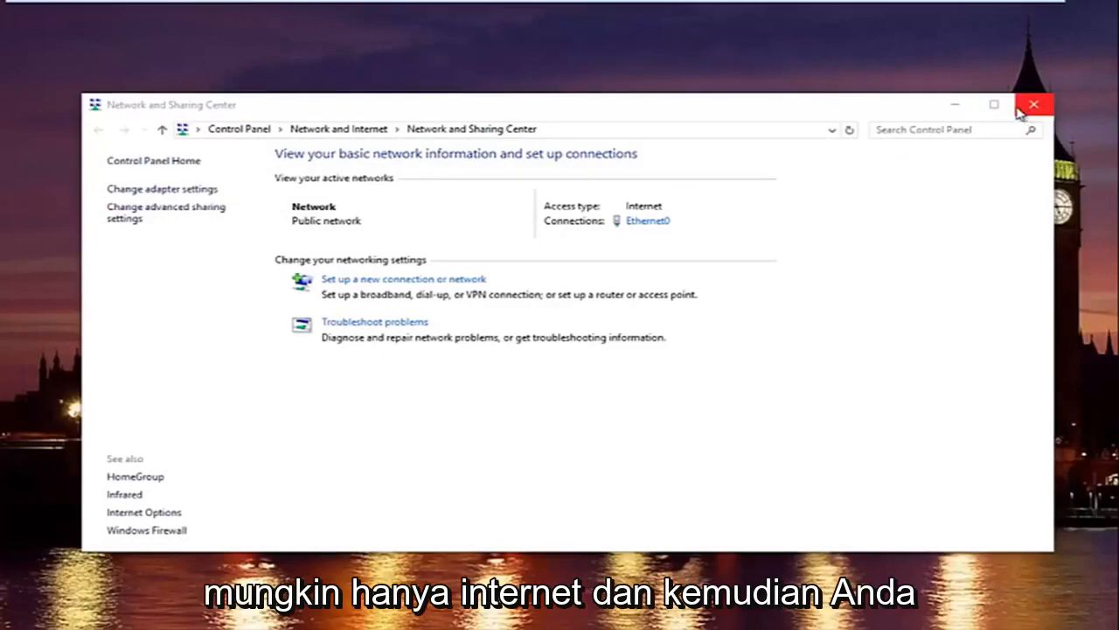
pyautogui.click(1035, 104)
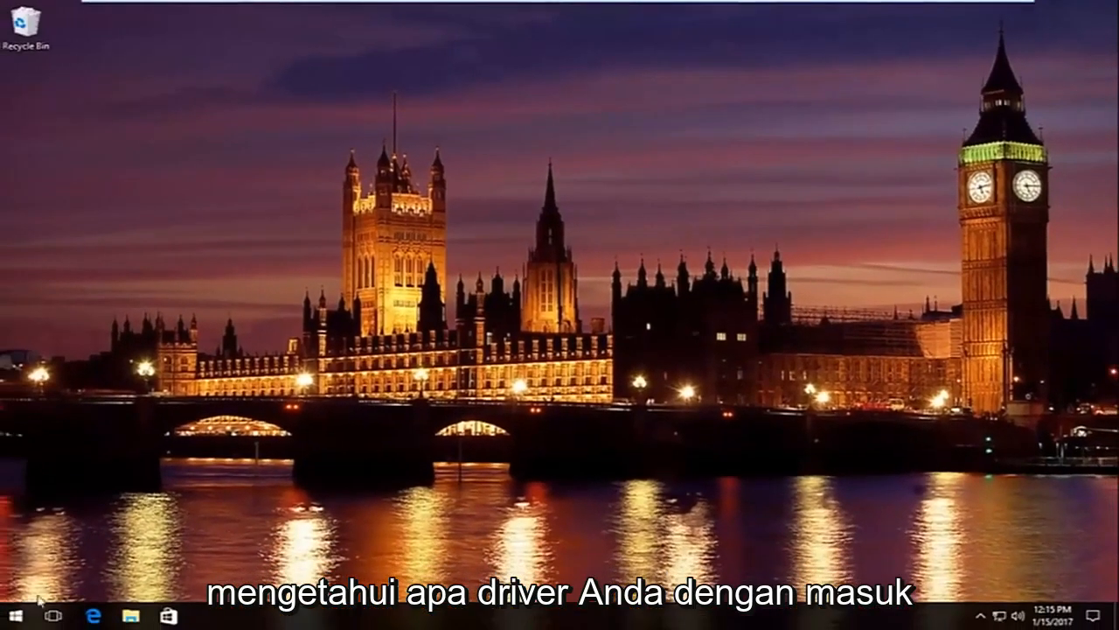
# Search "device" from the Start menu so Device Manager shows as Best match.
pyautogui.click(12, 615)
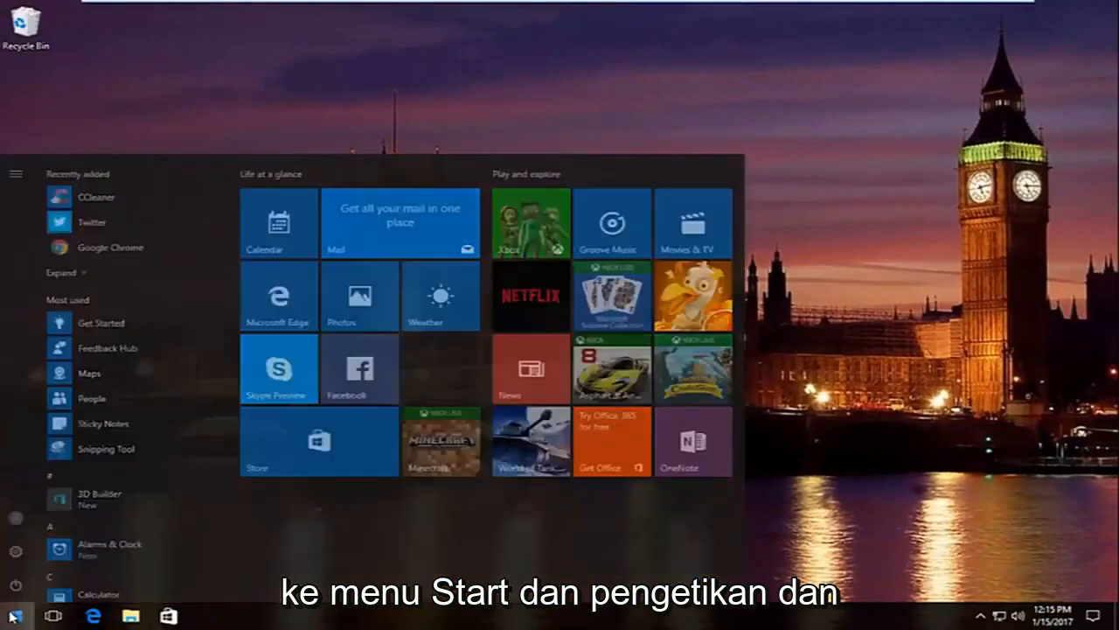
pyautogui.write('device')
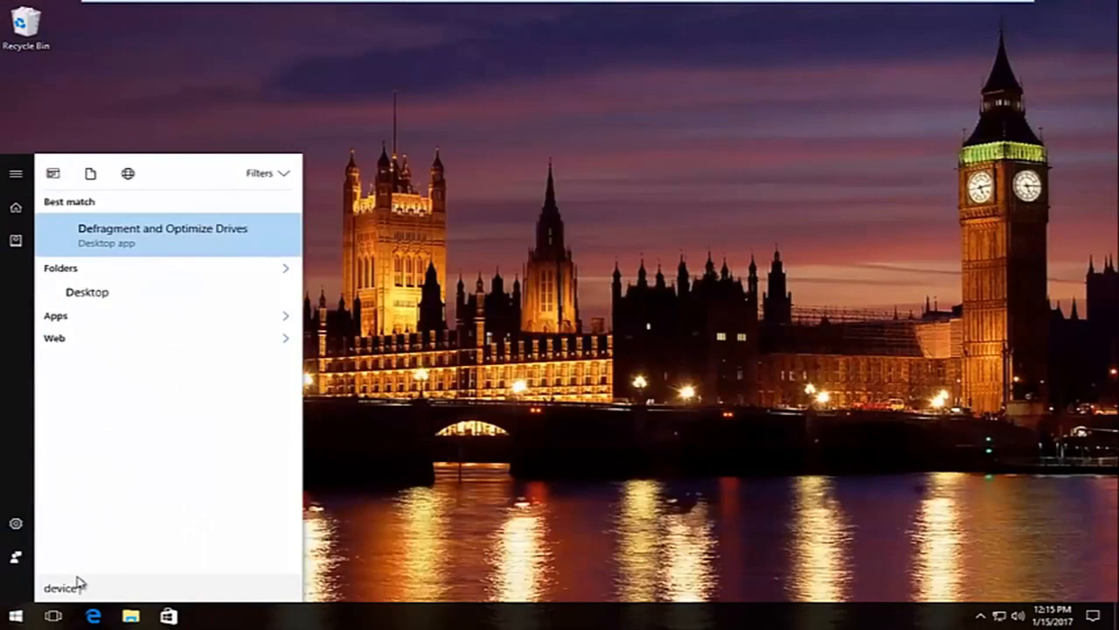
pyautogui.write('device')
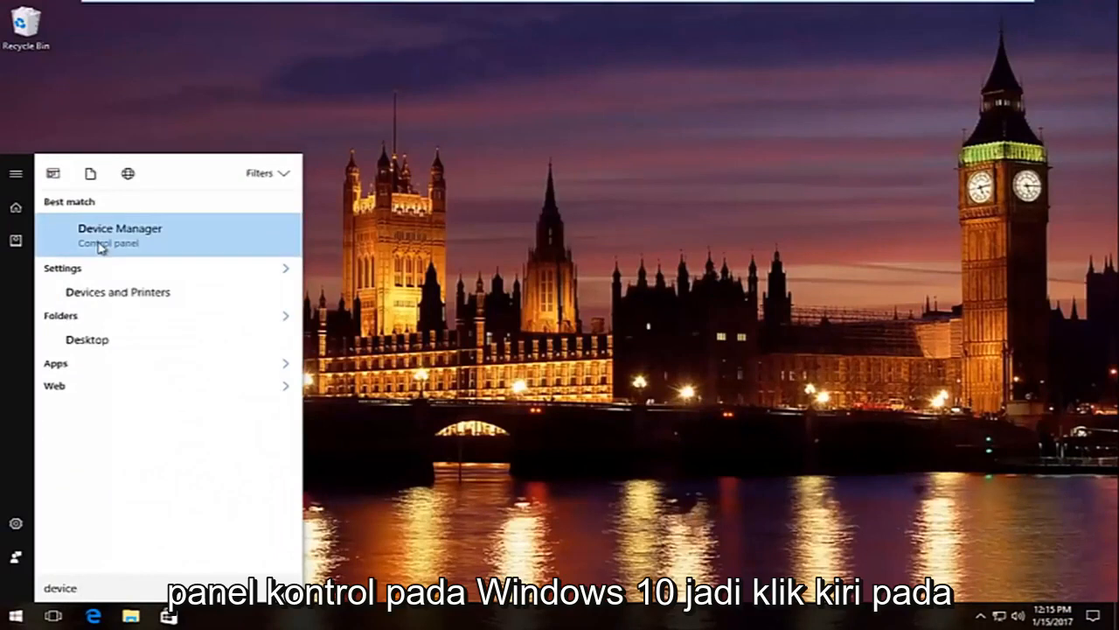
pyautogui.moveTo(445, 274)
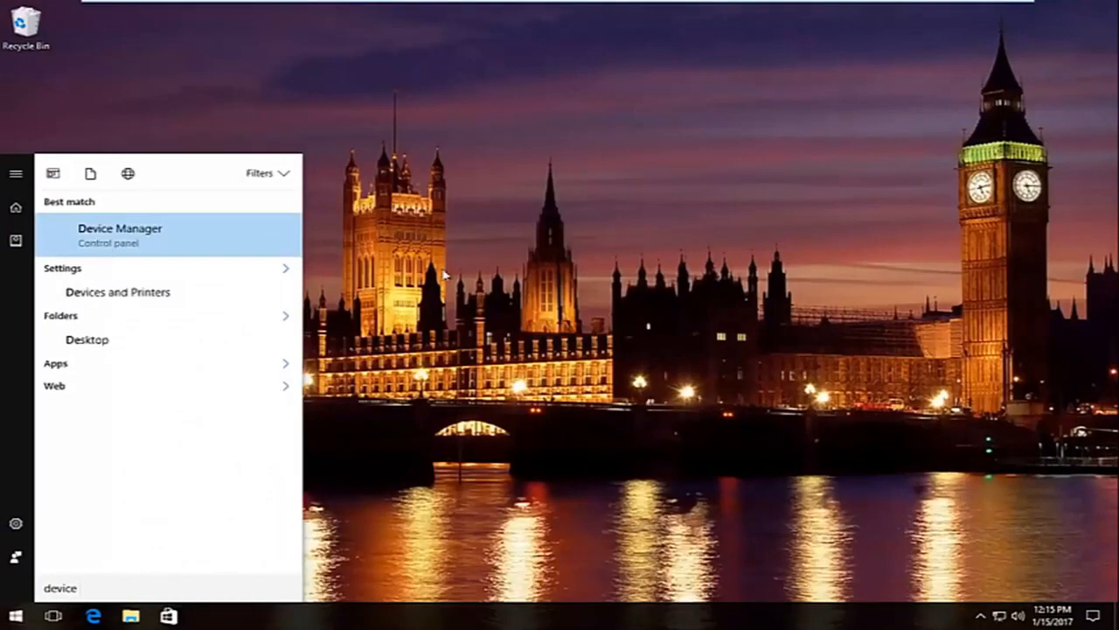
pyautogui.moveTo(142, 244)
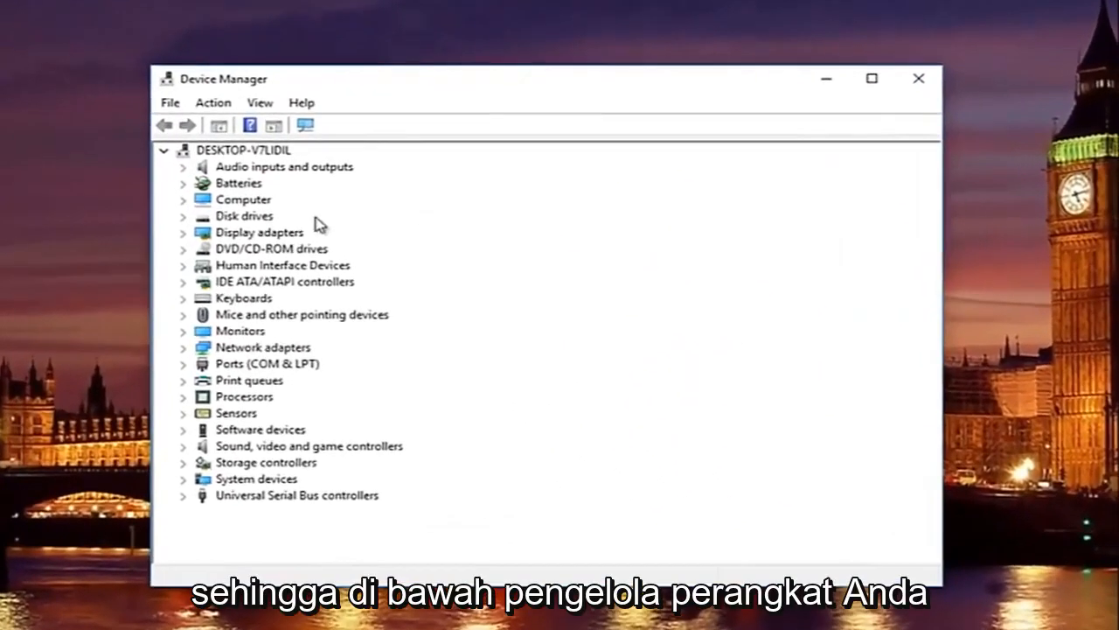
pyautogui.moveTo(199, 98)
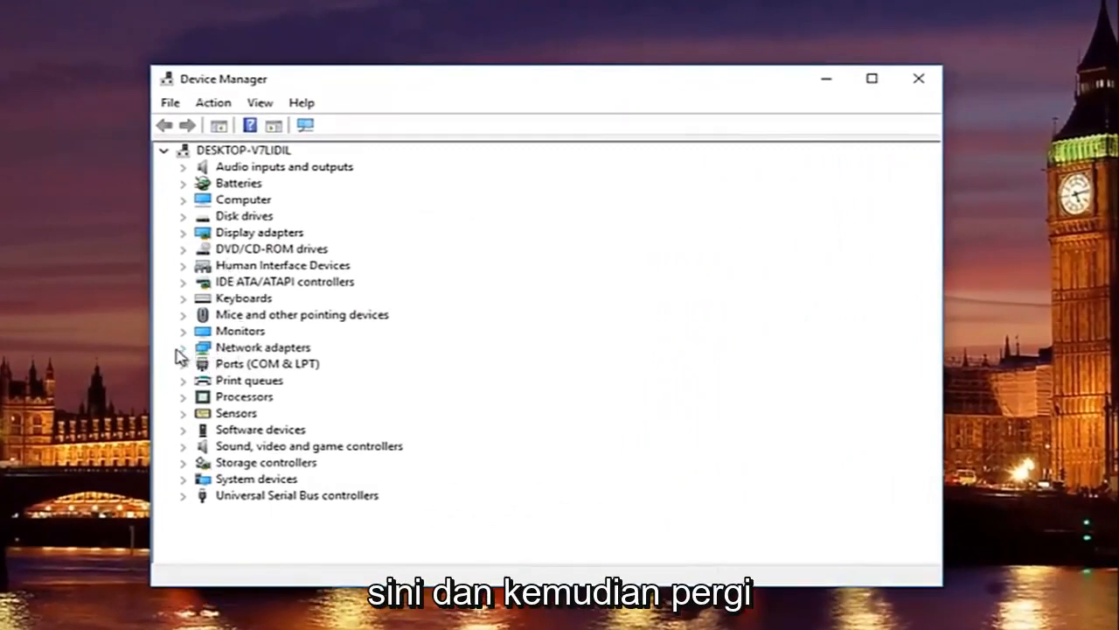
# Expand Network adapters and select the Intel(R) 82574L Gigabit Network Connection.
pyautogui.click(183, 347)
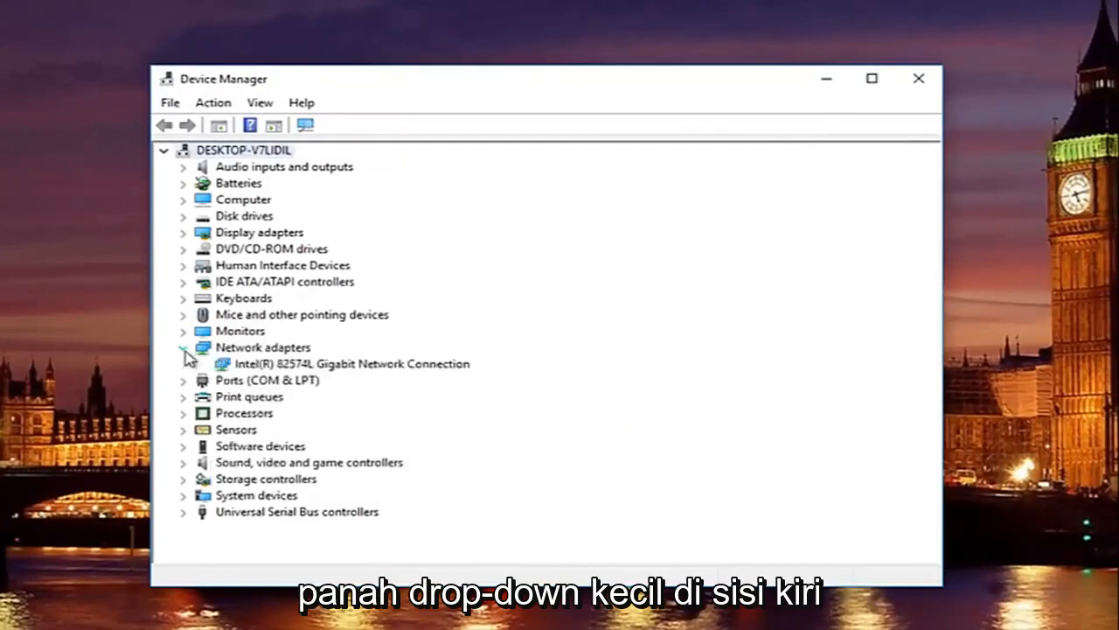
pyautogui.click(352, 363)
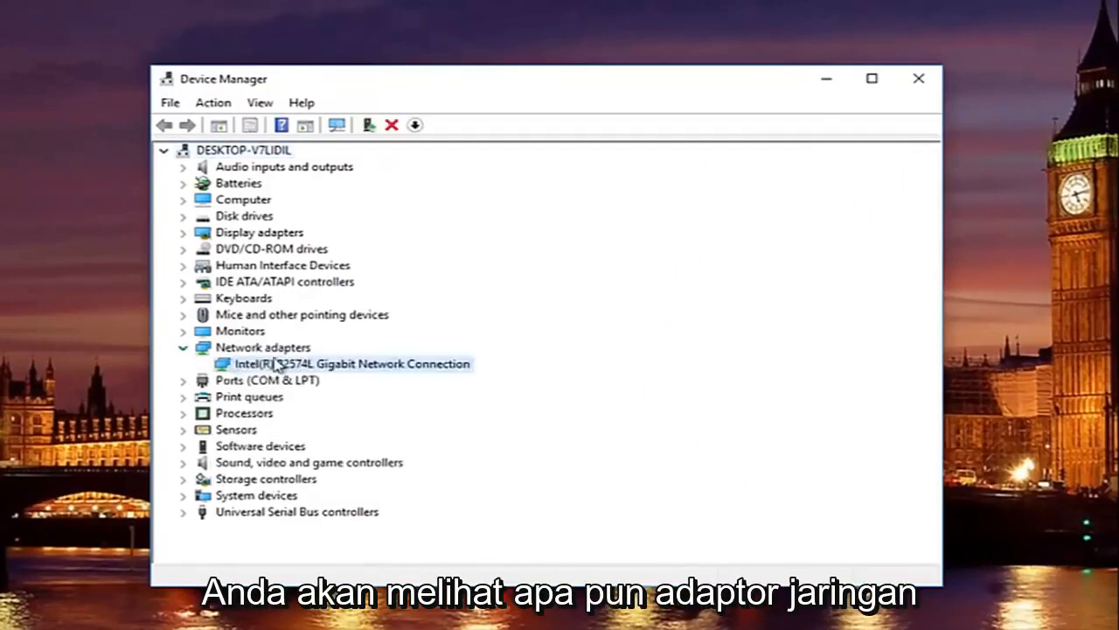
pyautogui.moveTo(339, 377)
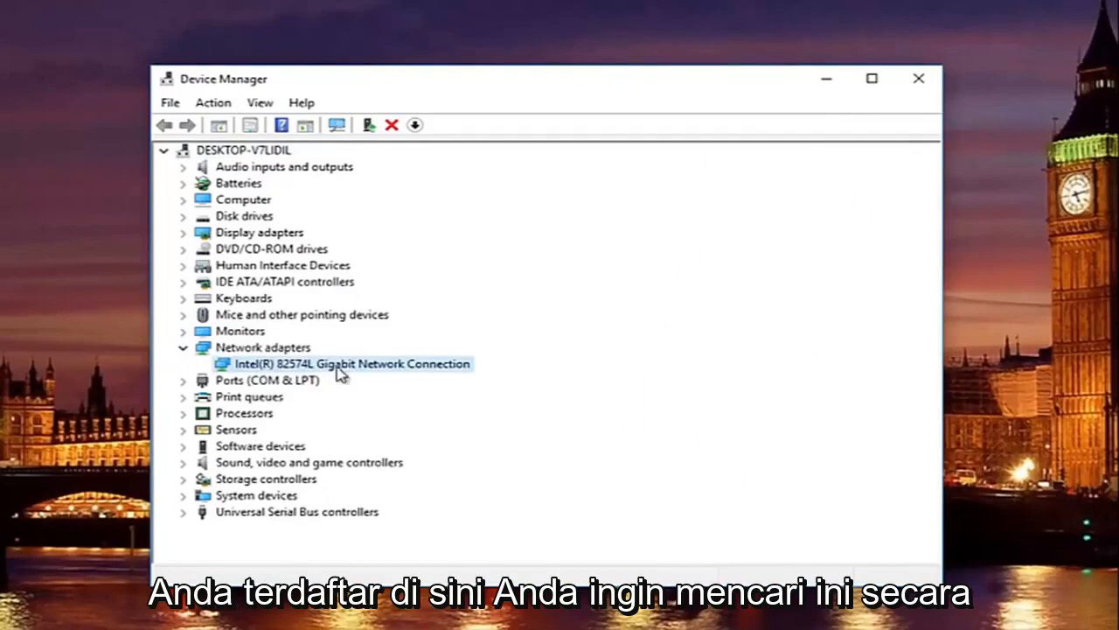
pyautogui.moveTo(395, 355)
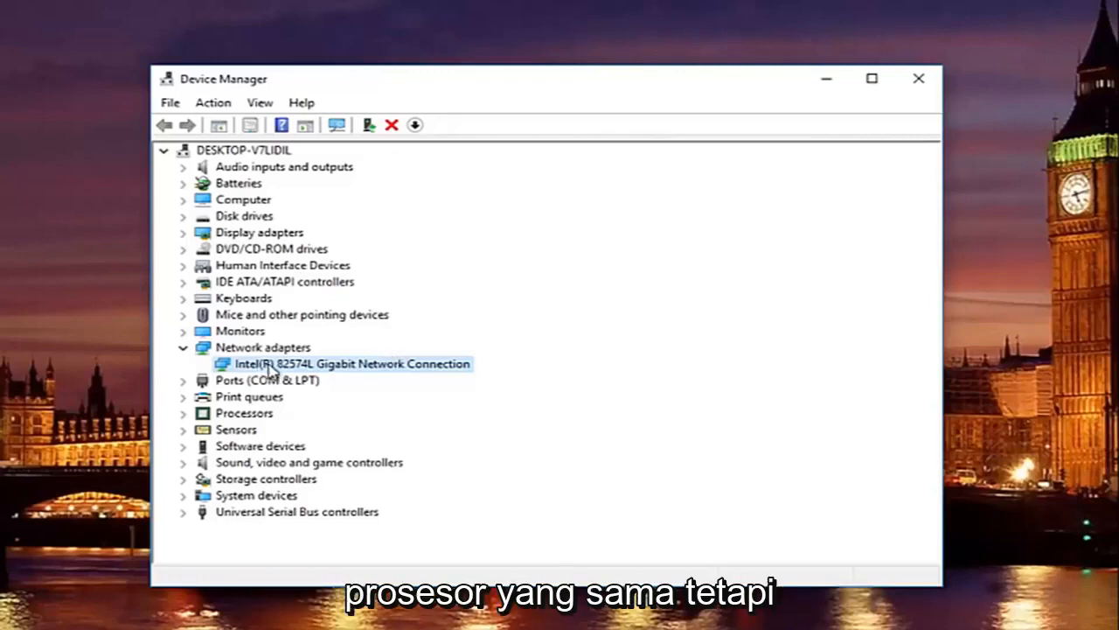
pyautogui.moveTo(350, 364)
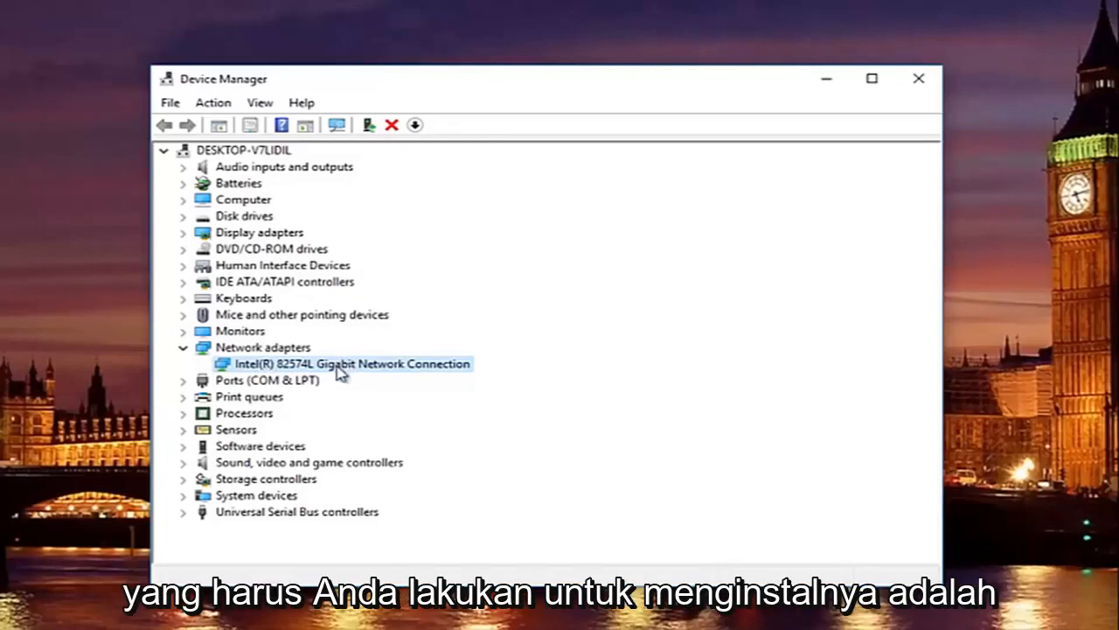
pyautogui.moveTo(280, 377)
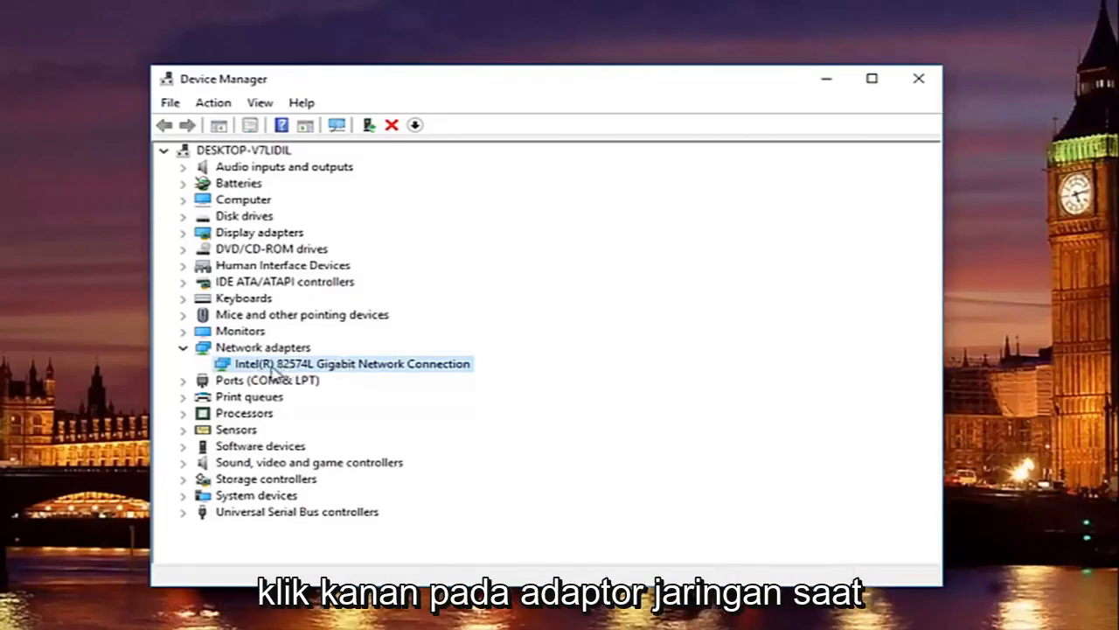
pyautogui.moveTo(308, 372)
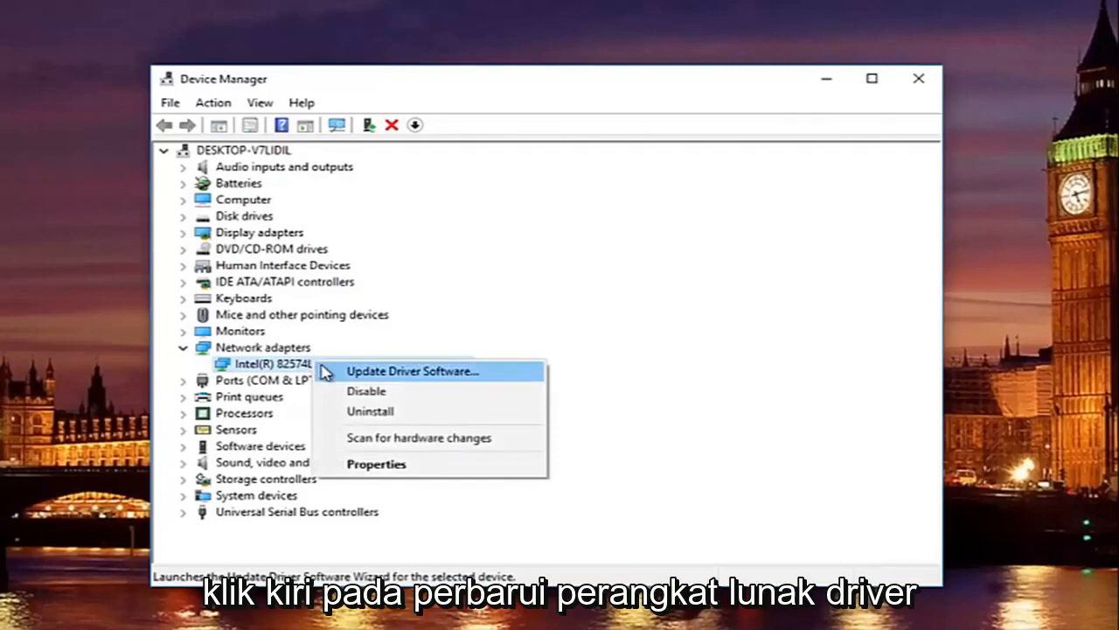
pyautogui.click(411, 371)
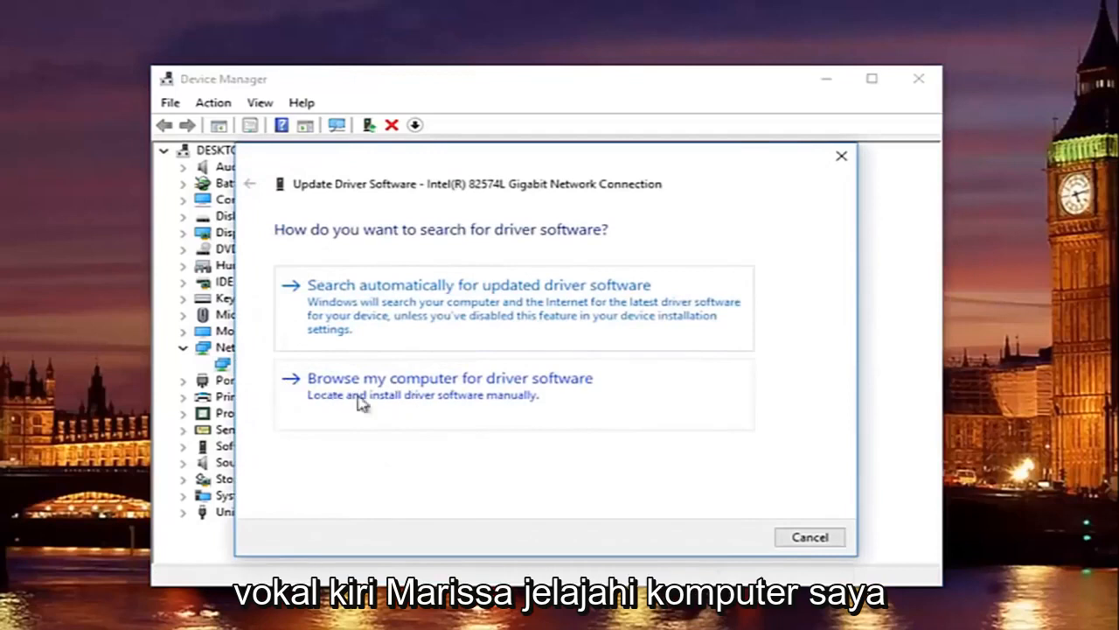
pyautogui.moveTo(401, 392)
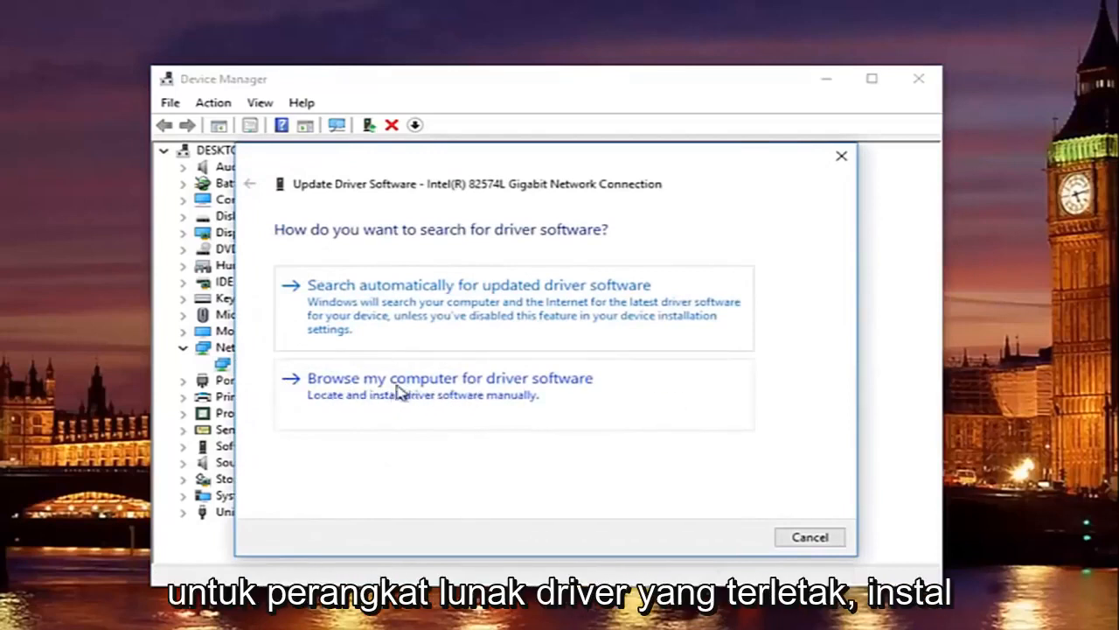
pyautogui.moveTo(453, 410)
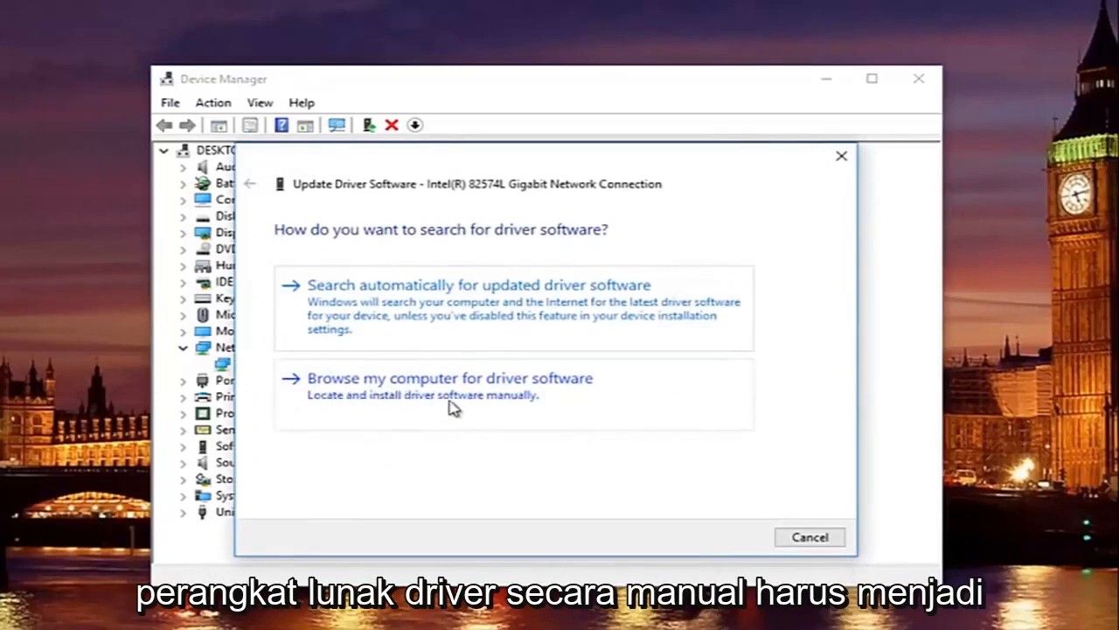
pyautogui.moveTo(380, 392)
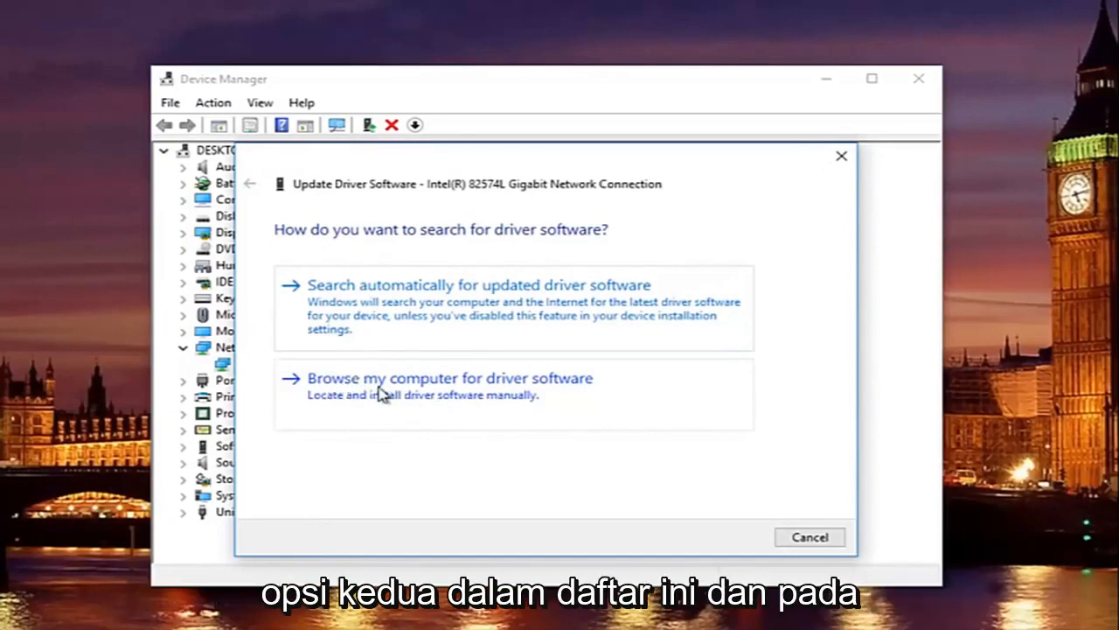
pyautogui.click(451, 378)
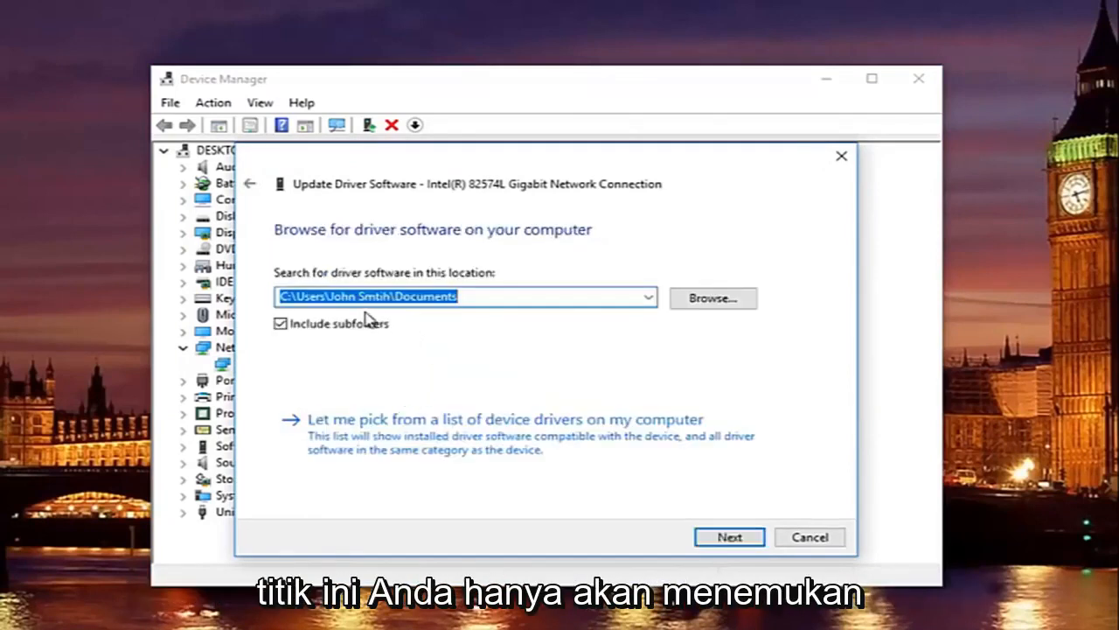
pyautogui.click(713, 298)
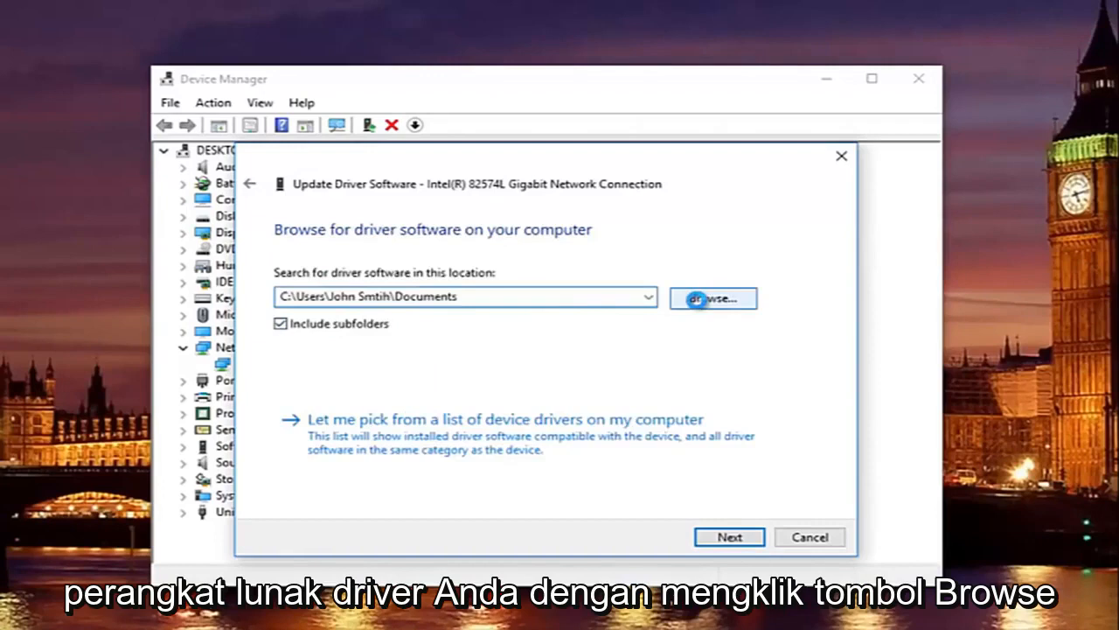
pyautogui.click(713, 298)
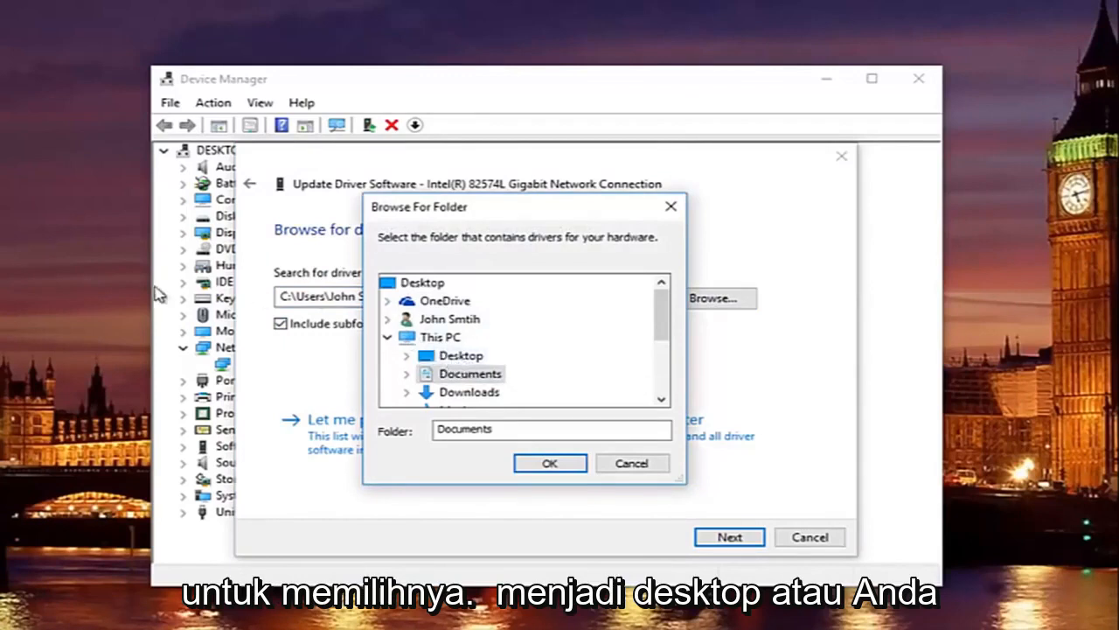
pyautogui.moveTo(675, 319)
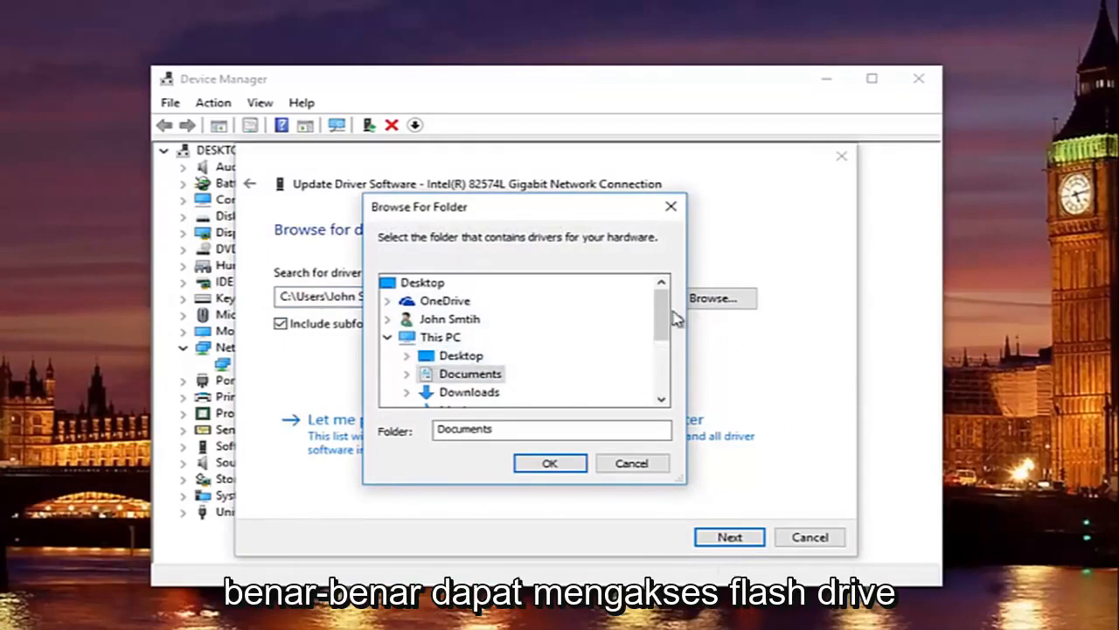
pyautogui.scroll(-3)
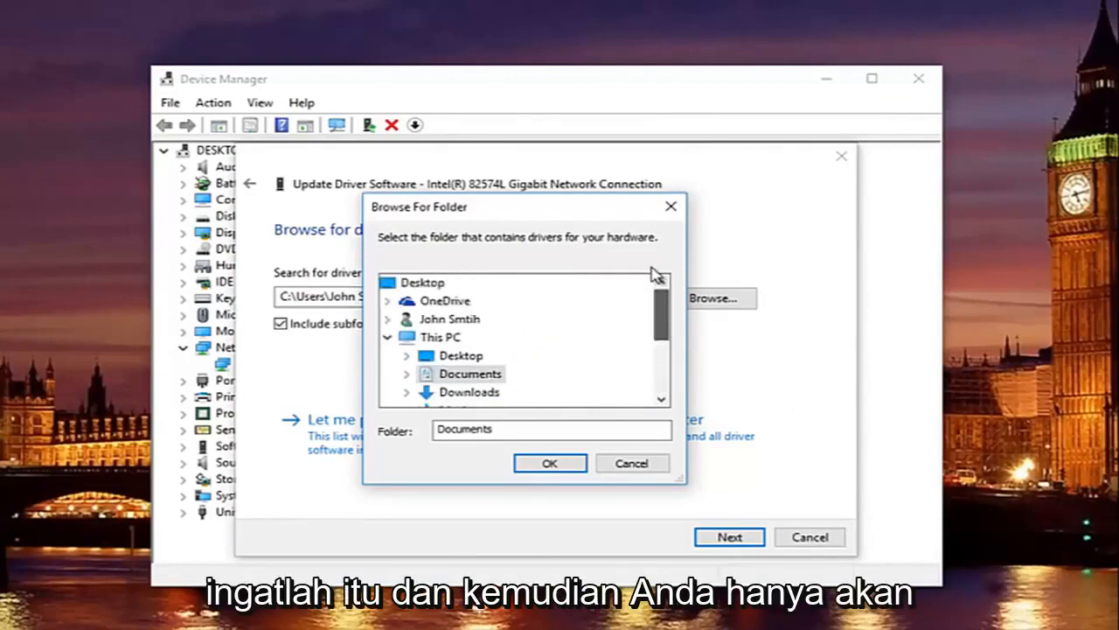
pyautogui.moveTo(671, 207)
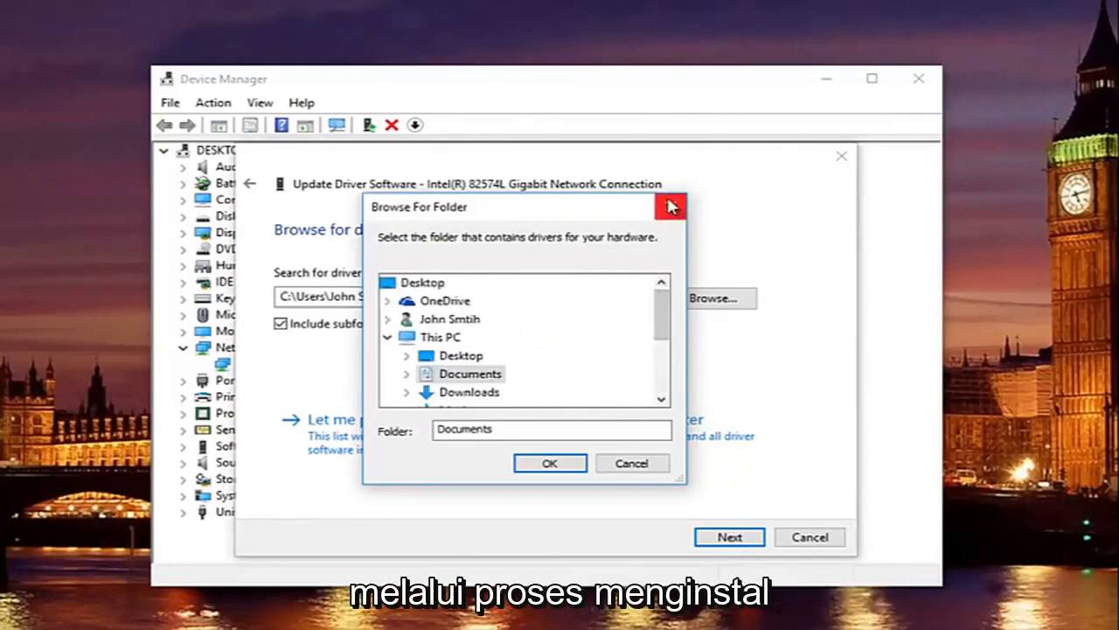
pyautogui.moveTo(671, 207)
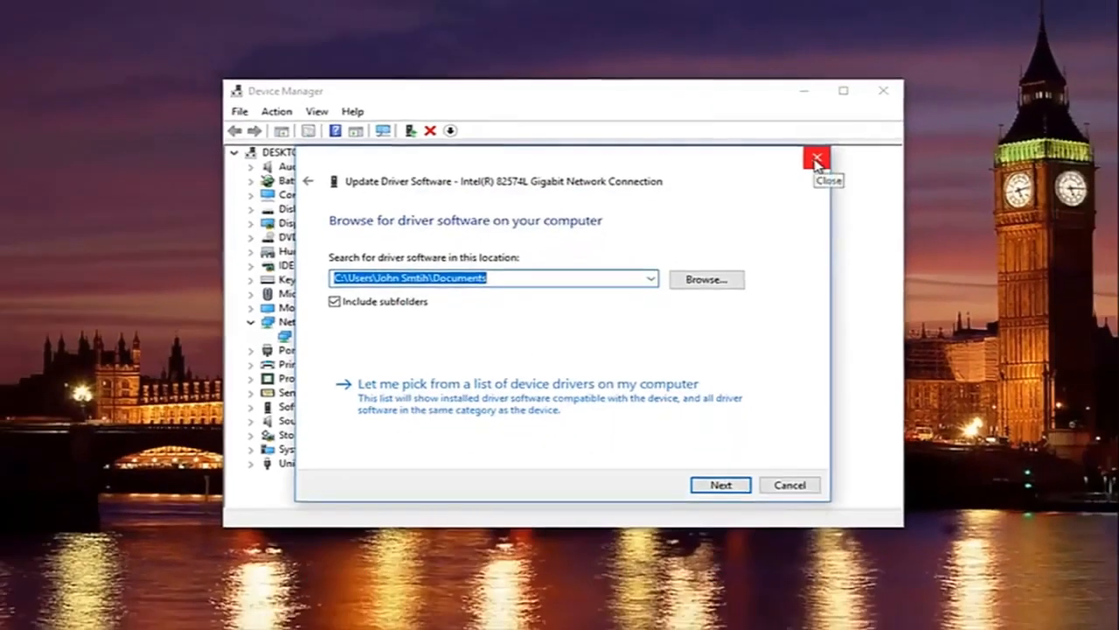
pyautogui.click(812, 159)
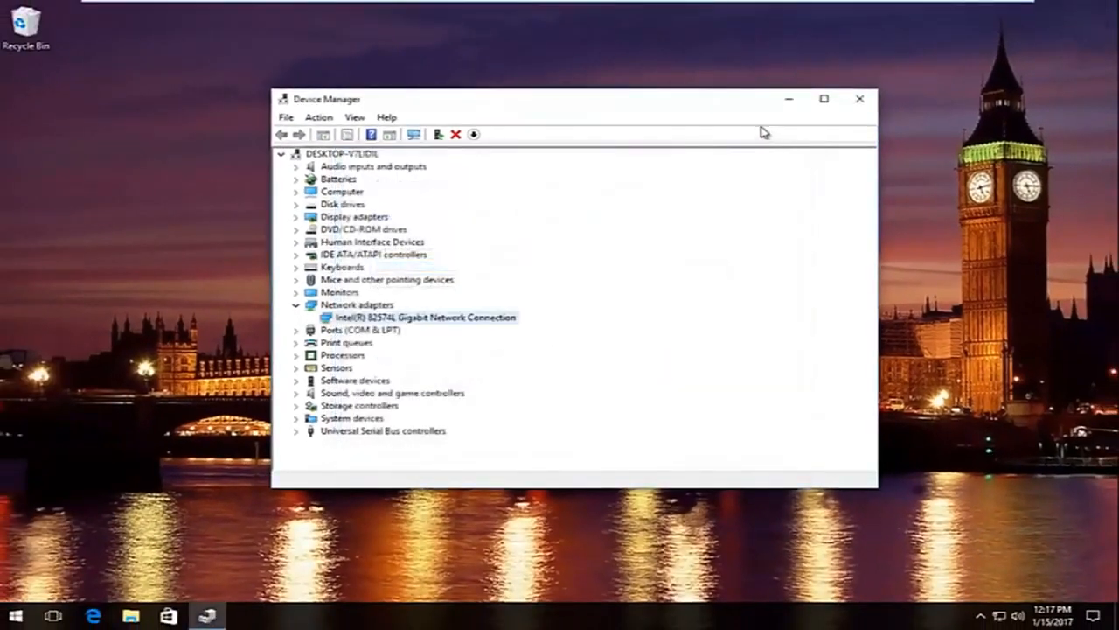